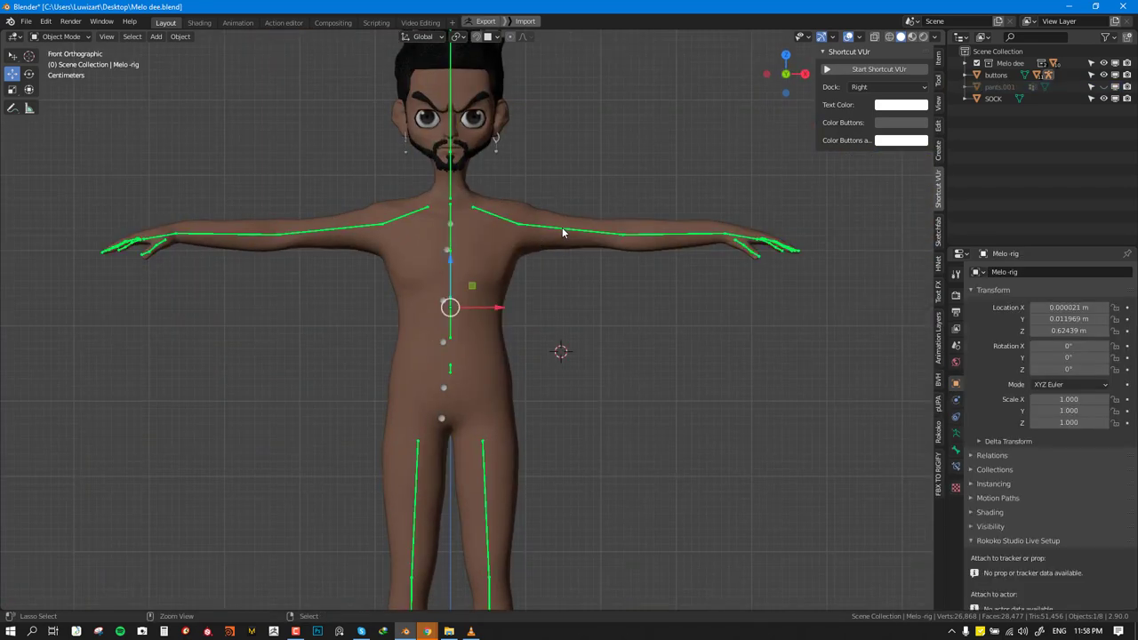
# Step: With body and rig selected for parenting, unhide the shirt and pants.001
pyautogui.press('r')
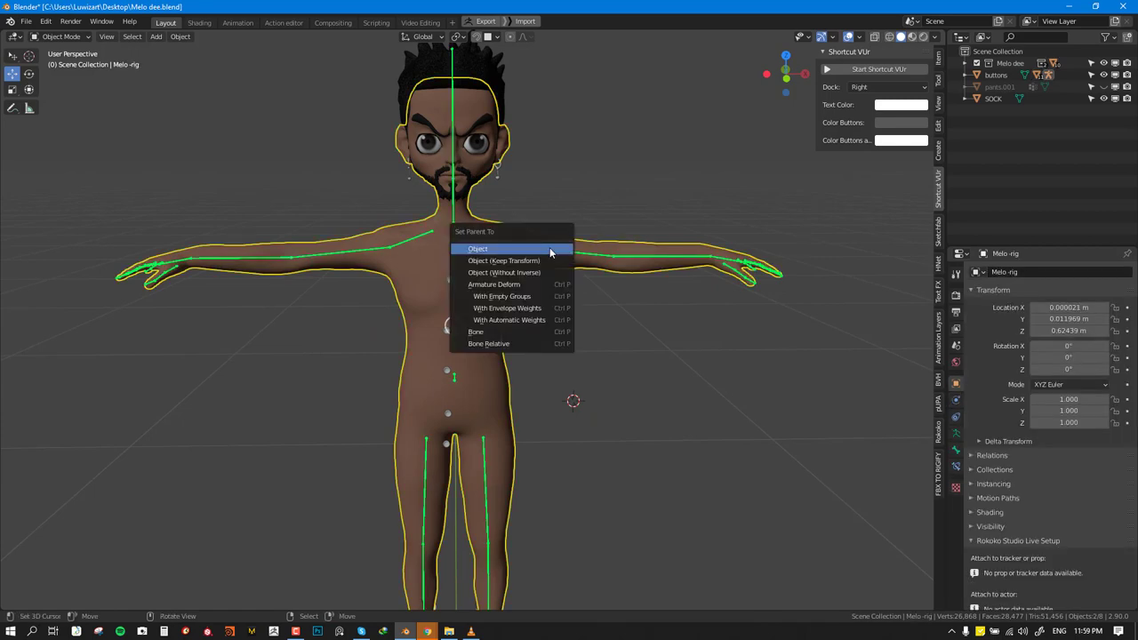
pyautogui.moveTo(502, 320)
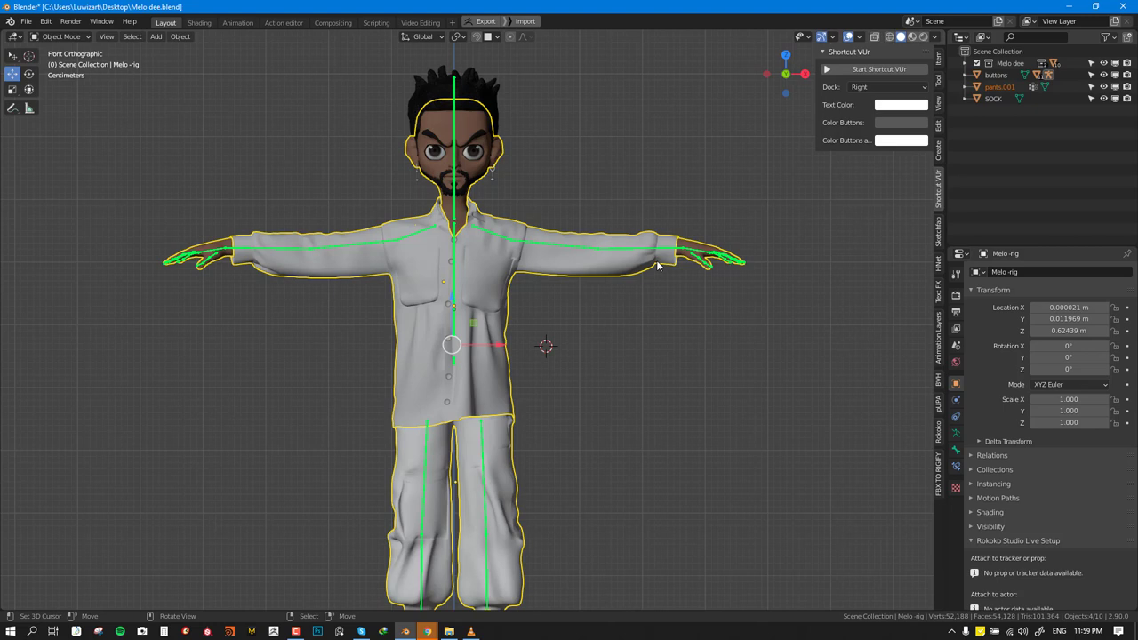
# Step: Inspect the body's Armature modifier in Modifier Properties, then select the buttons object
pyautogui.click(473, 285)
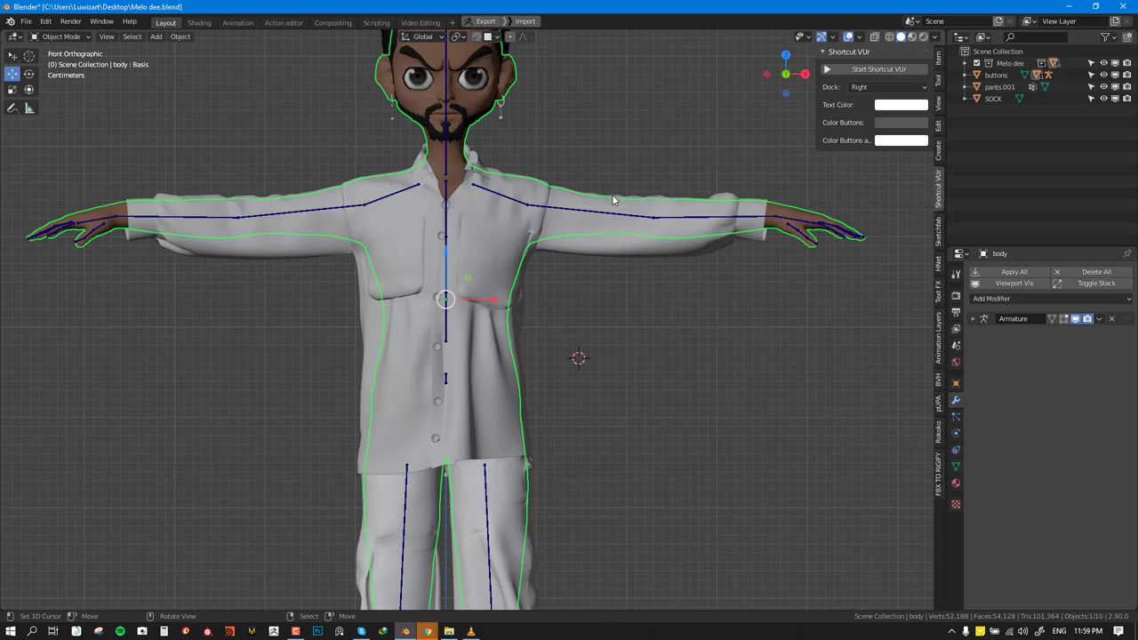
pyautogui.scroll(-3)
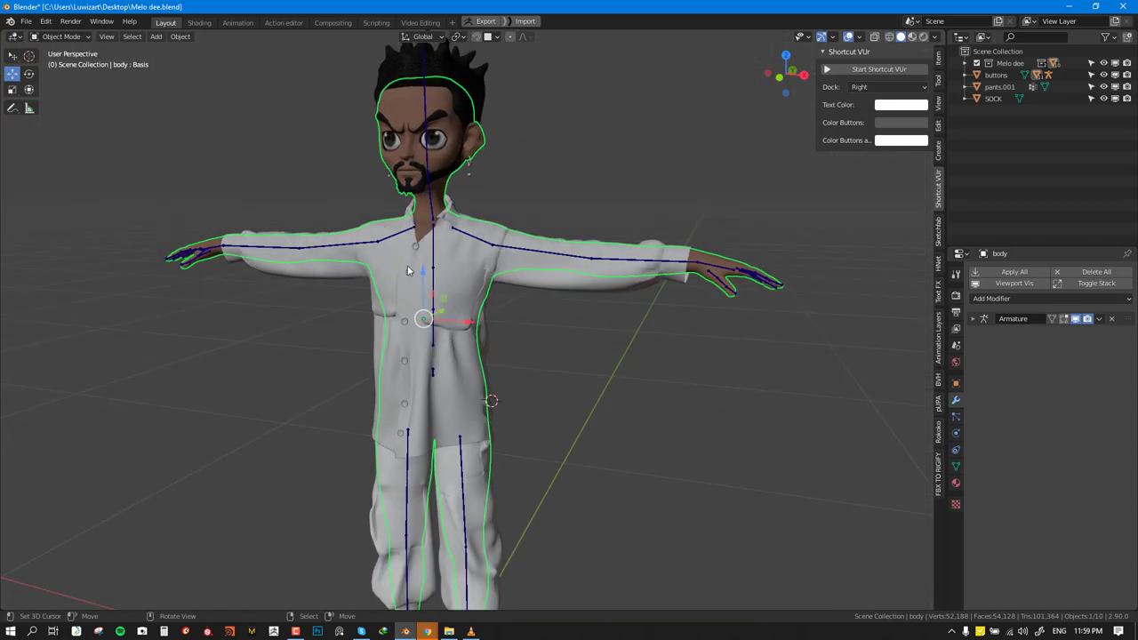
pyautogui.click(995, 75)
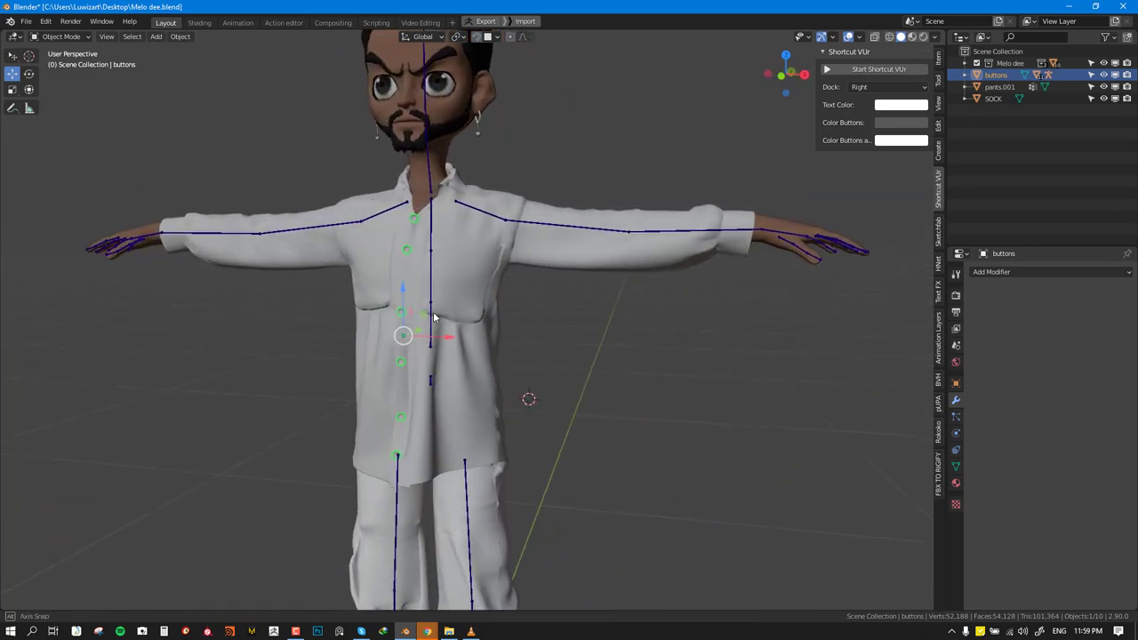
pyautogui.moveTo(435, 318); pyautogui.dragTo(586, 269)
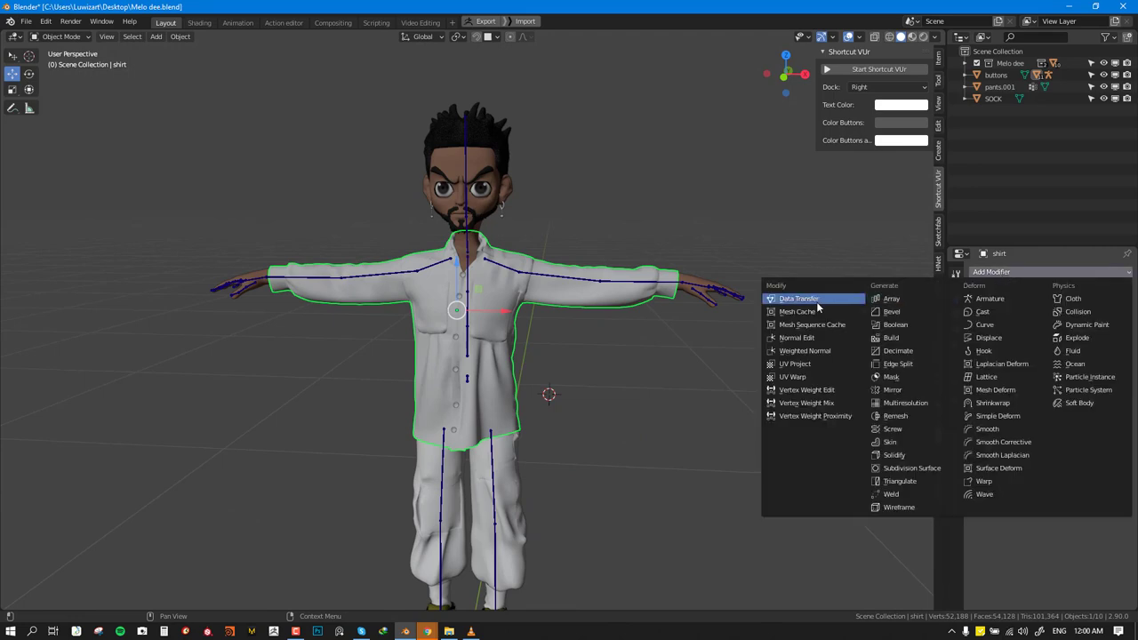
# Step: Add a Modify > Data Transfer modifier to the shirt
pyautogui.click(798, 298)
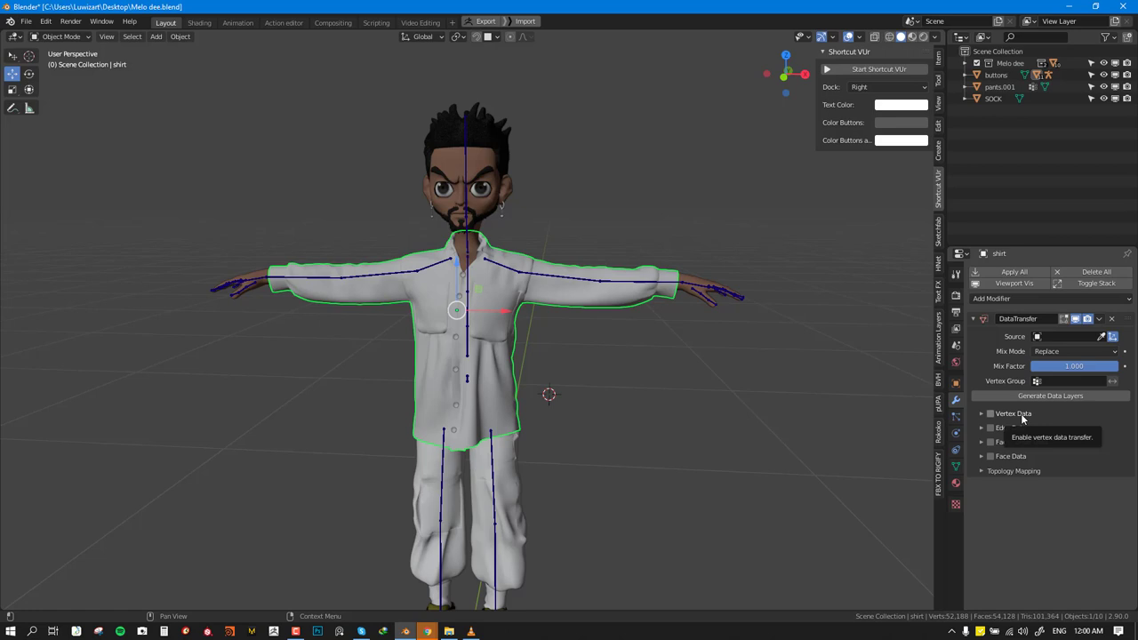
pyautogui.moveTo(1035, 428)
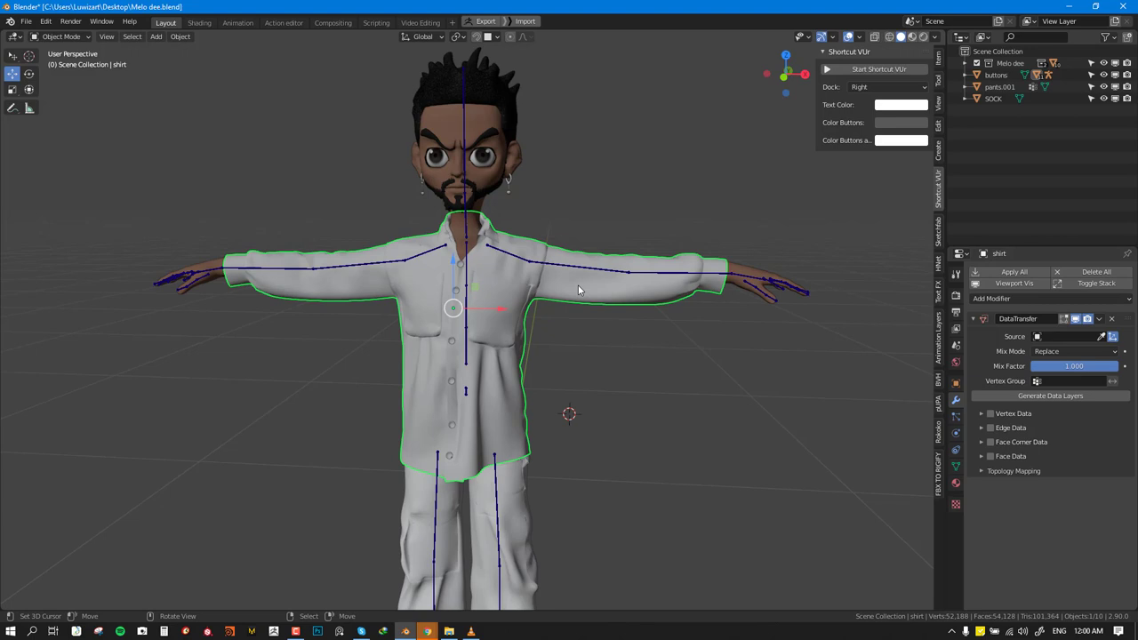
pyautogui.moveTo(582, 311)
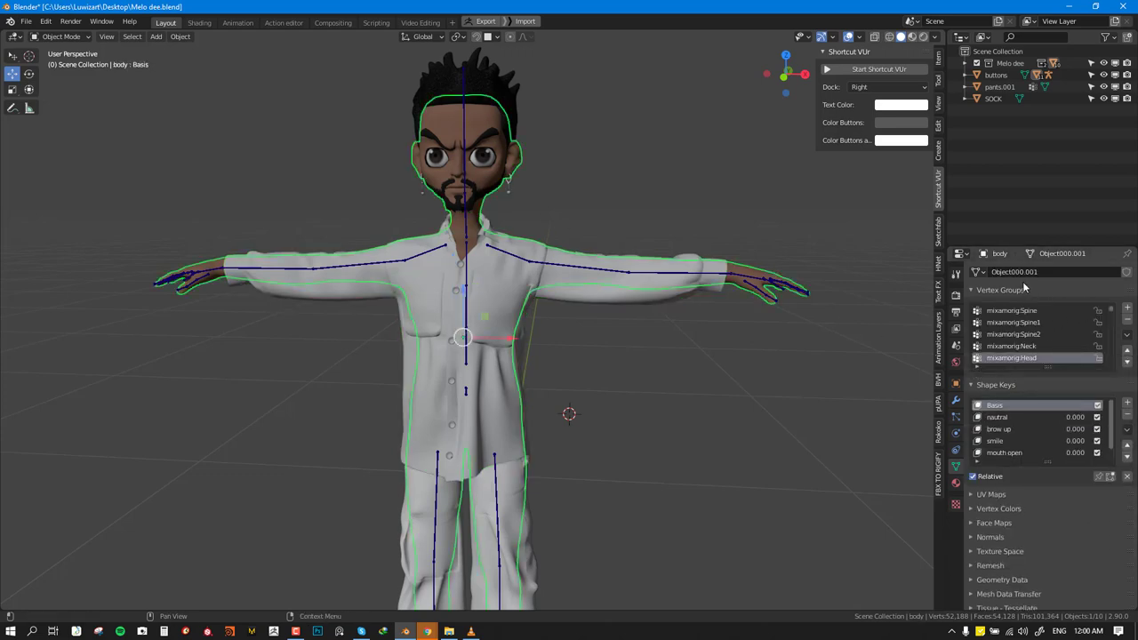
# Step: Browse the body's mixamorig hand vertex groups, then check the shirt's empty group list
pyautogui.scroll(-3)
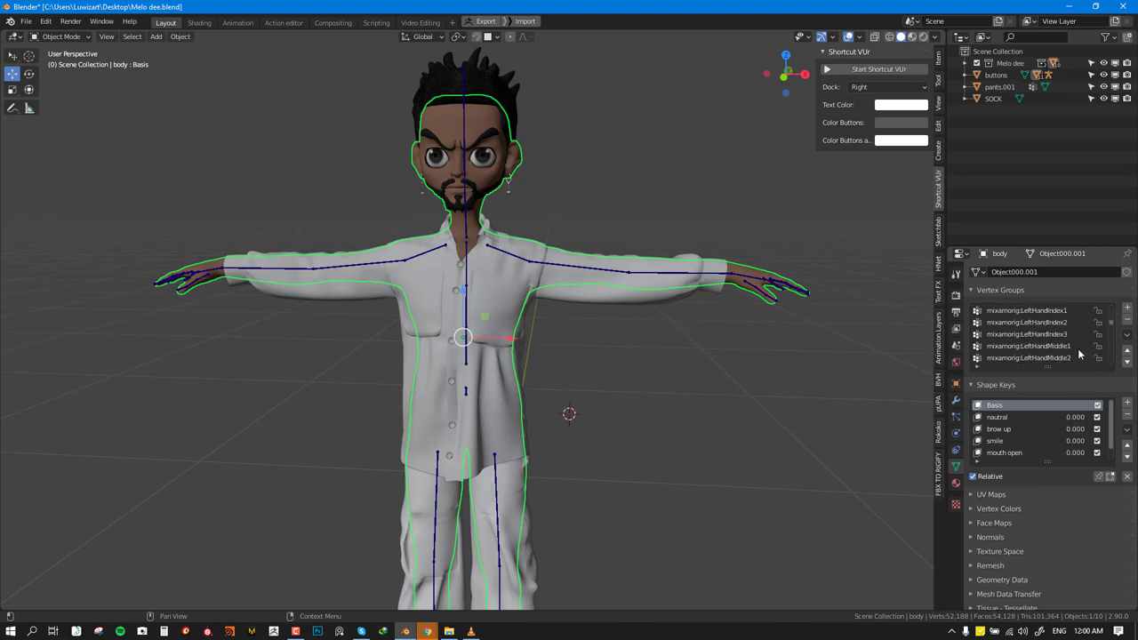
pyautogui.click(1028, 333)
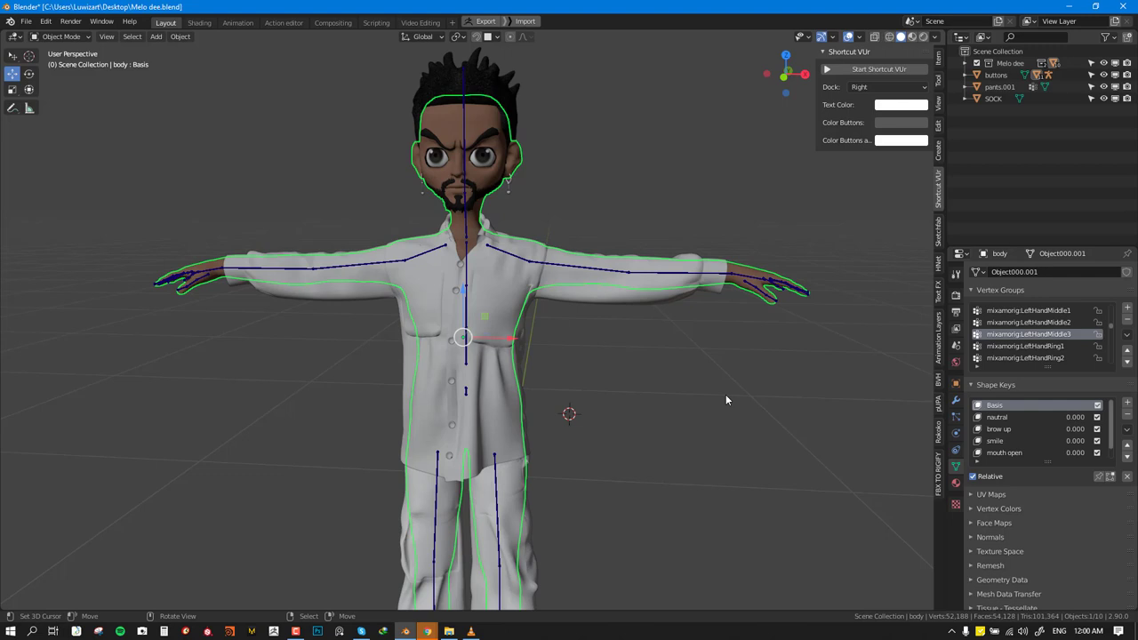
pyautogui.moveTo(680, 375)
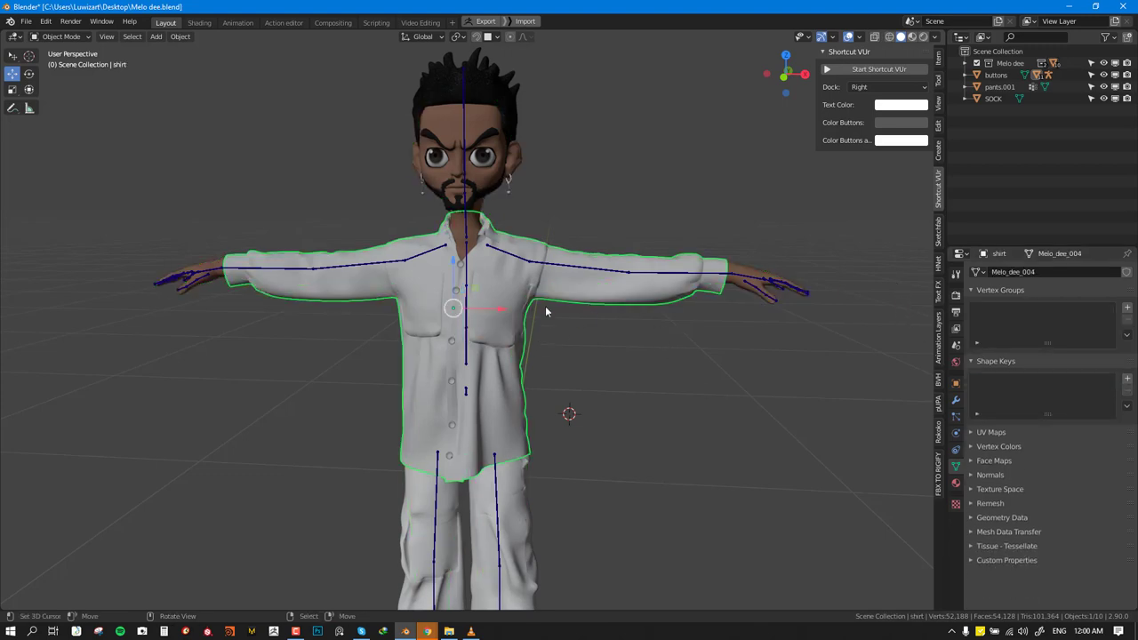
pyautogui.click(955, 401)
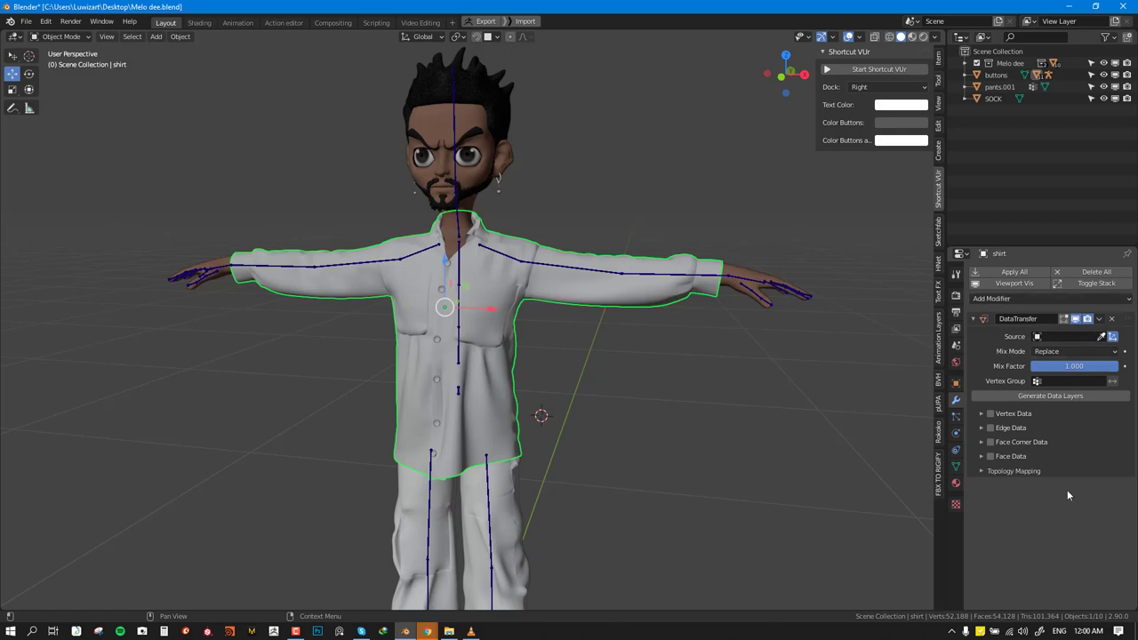
pyautogui.moveTo(1071, 336)
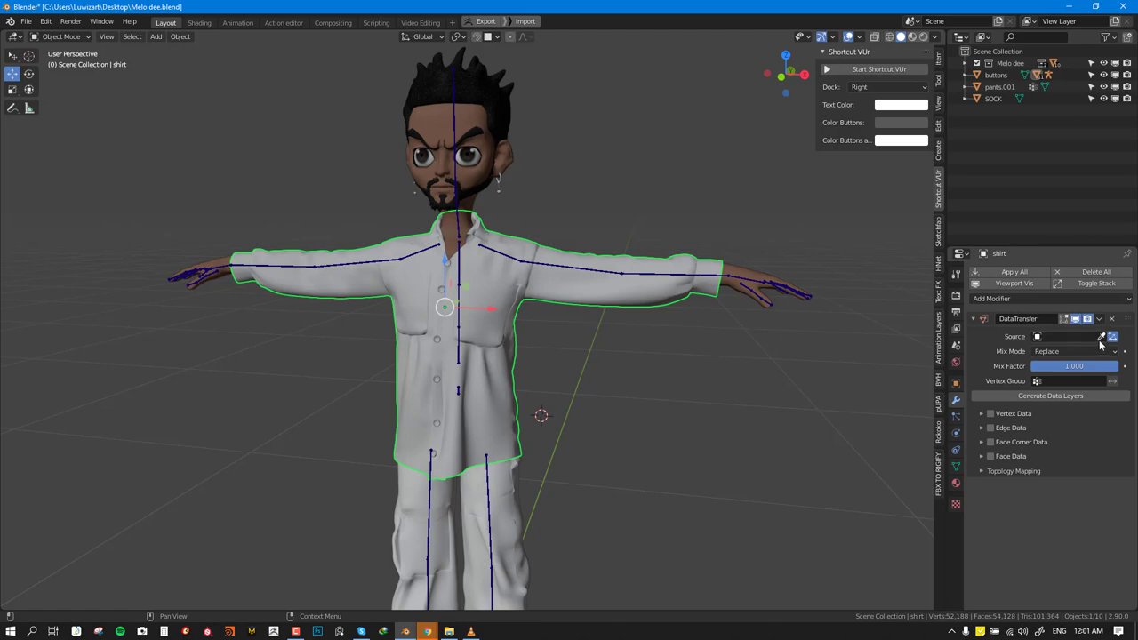
# Step: Set Data Transfer source to body, enabling Vertex Data > Vertex Groups with Nearest Vertex mapping
pyautogui.click(1067, 336)
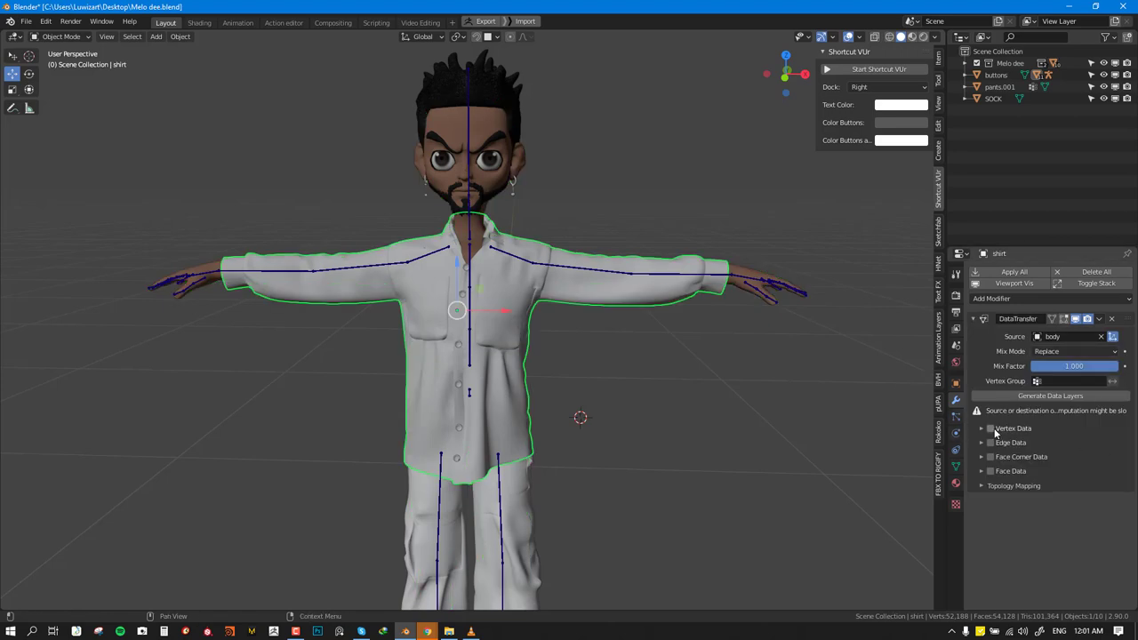
pyautogui.moveTo(991, 434)
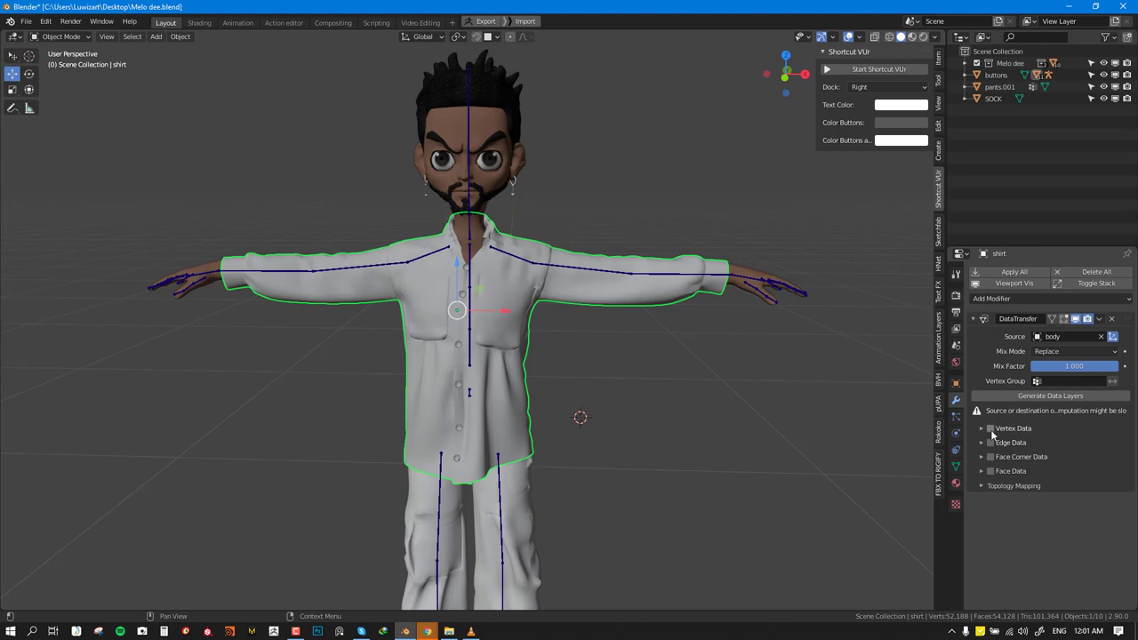
pyautogui.click(989, 428)
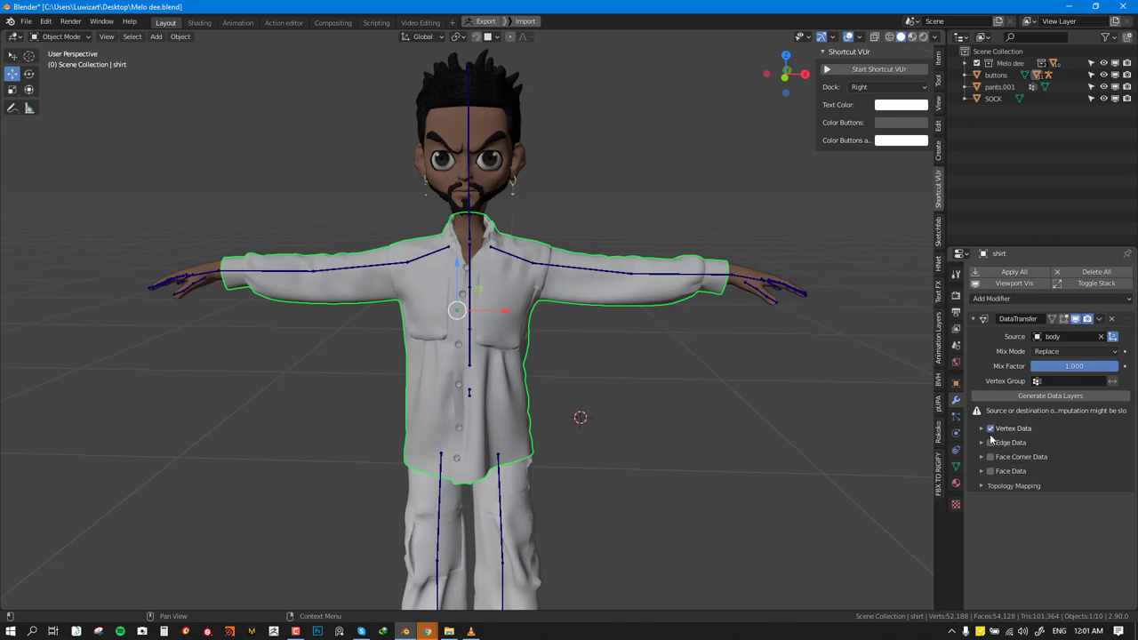
pyautogui.click(990, 427)
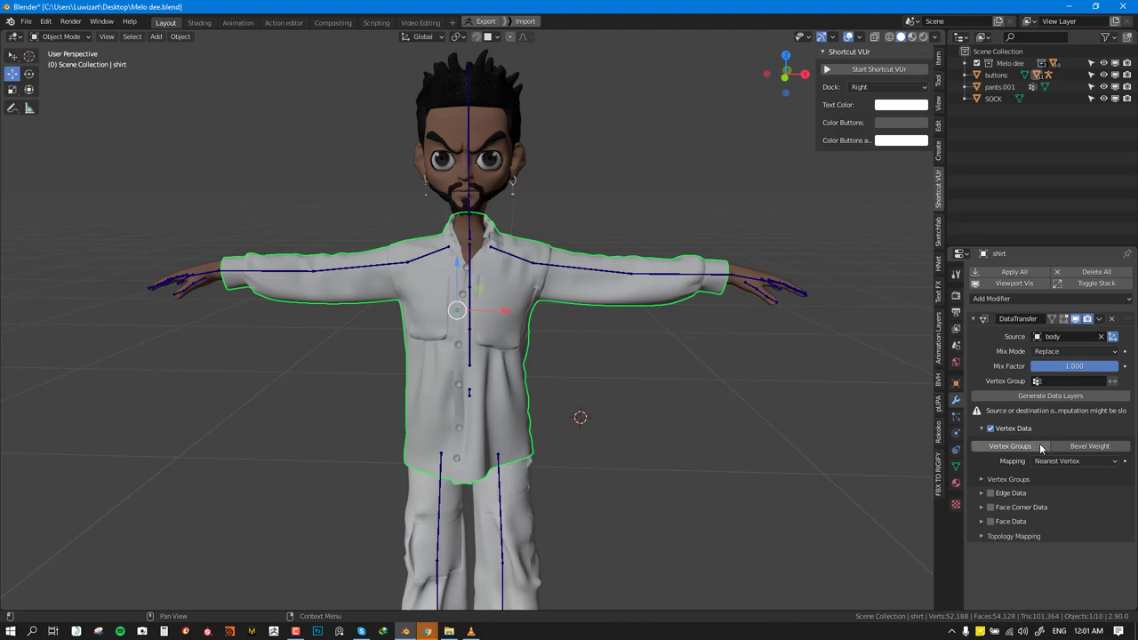
pyautogui.click(1010, 445)
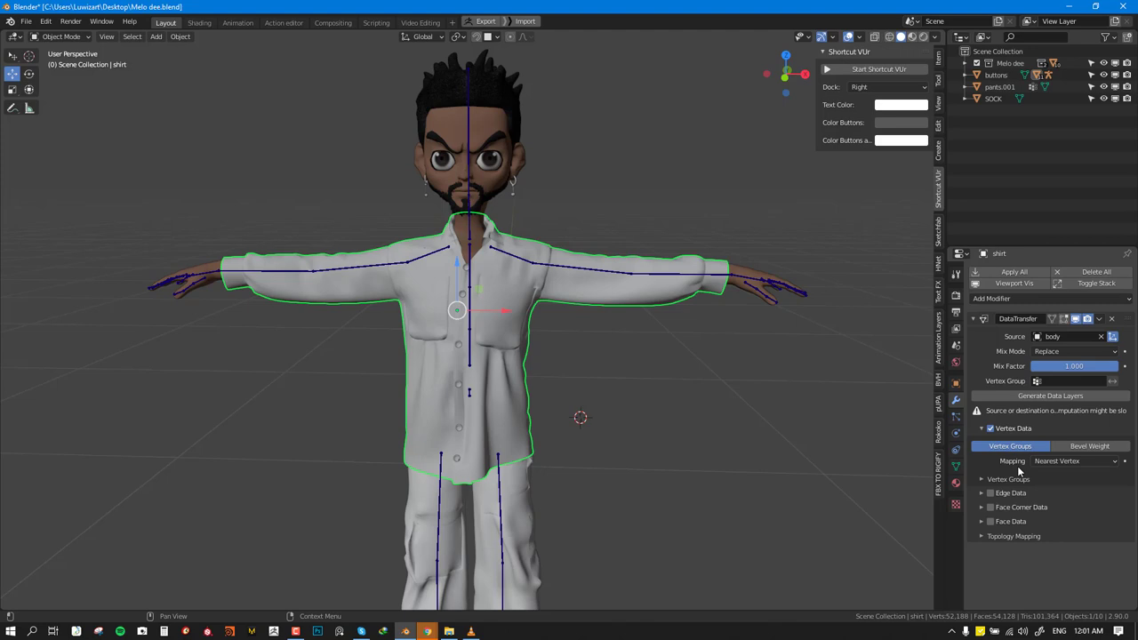
pyautogui.click(1071, 461)
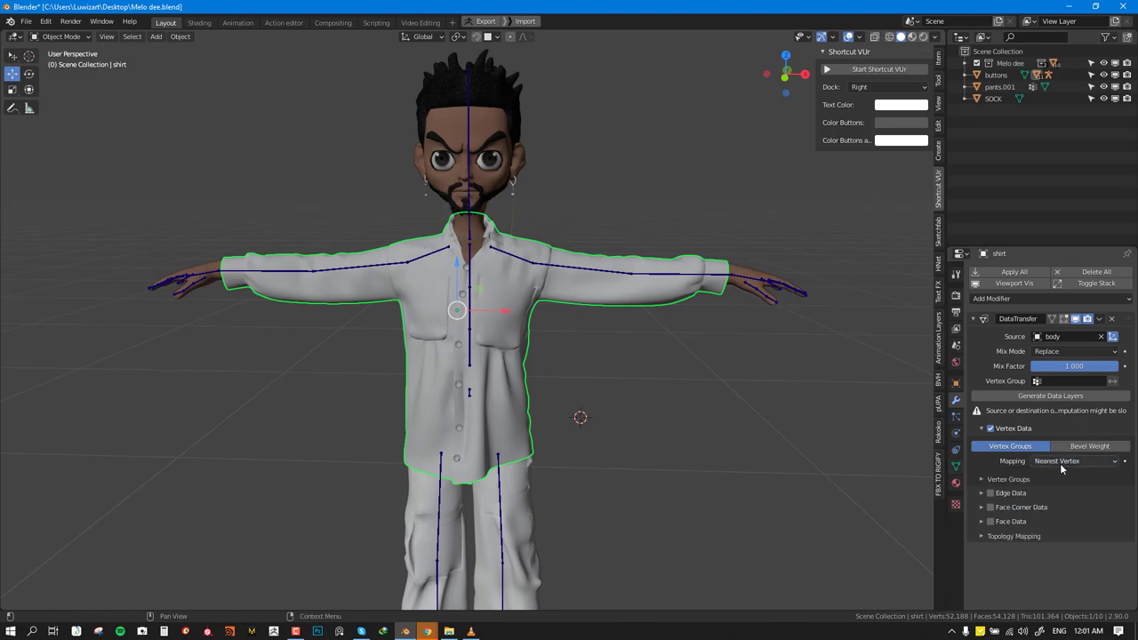
pyautogui.moveTo(1058, 460)
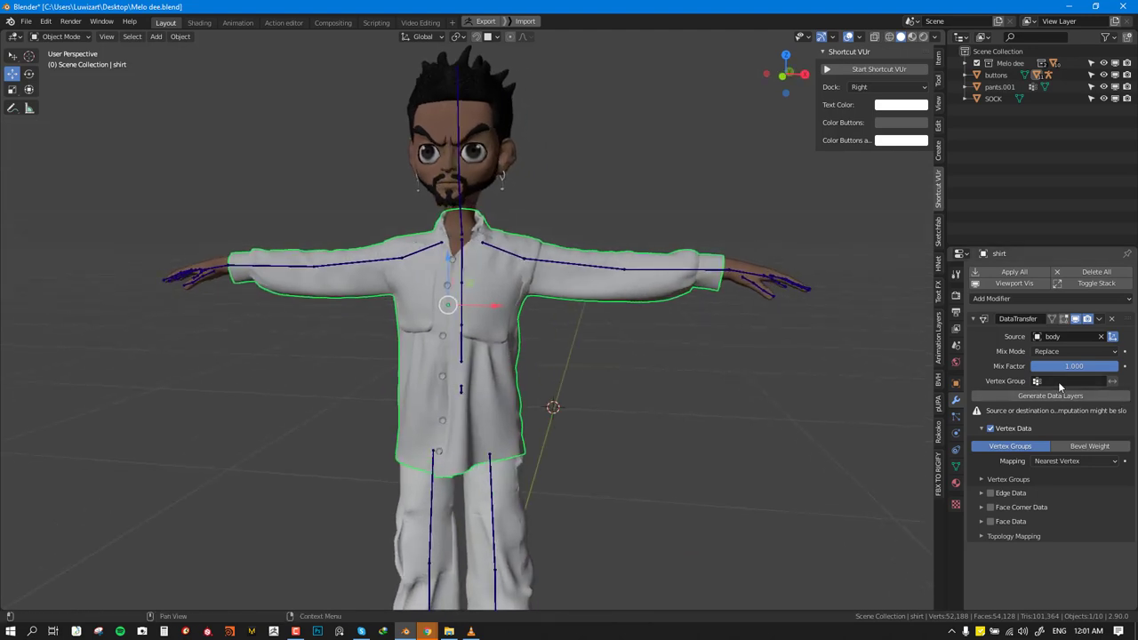
# Step: Generate the body's vertex group layers on the shirt and apply the DataTransfer modifier
pyautogui.click(1071, 380)
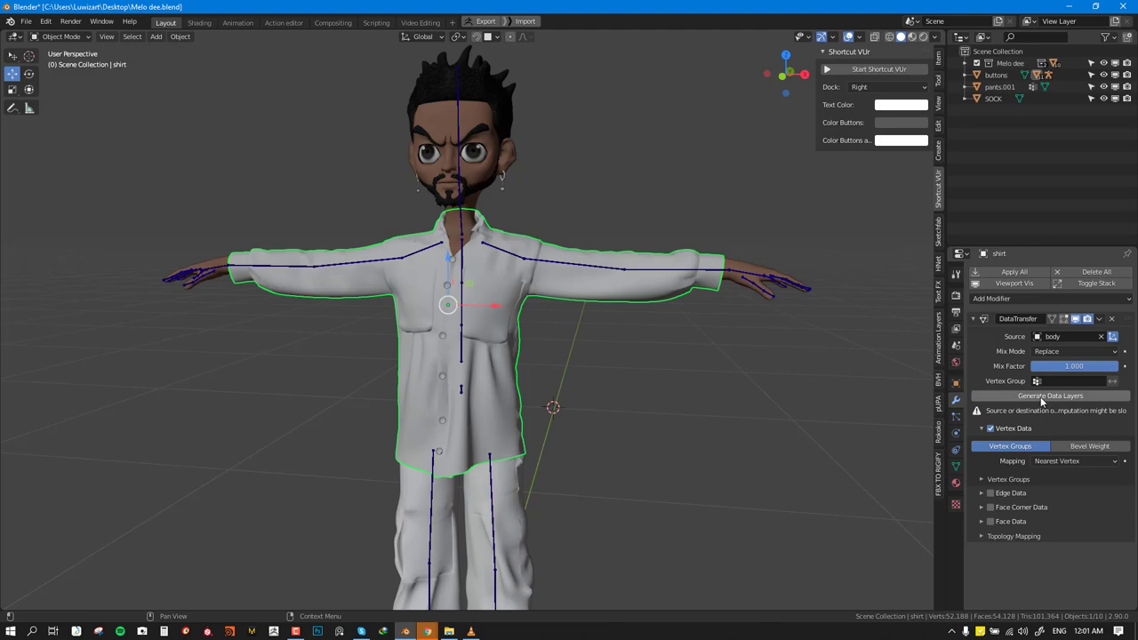
pyautogui.moveTo(1070, 405)
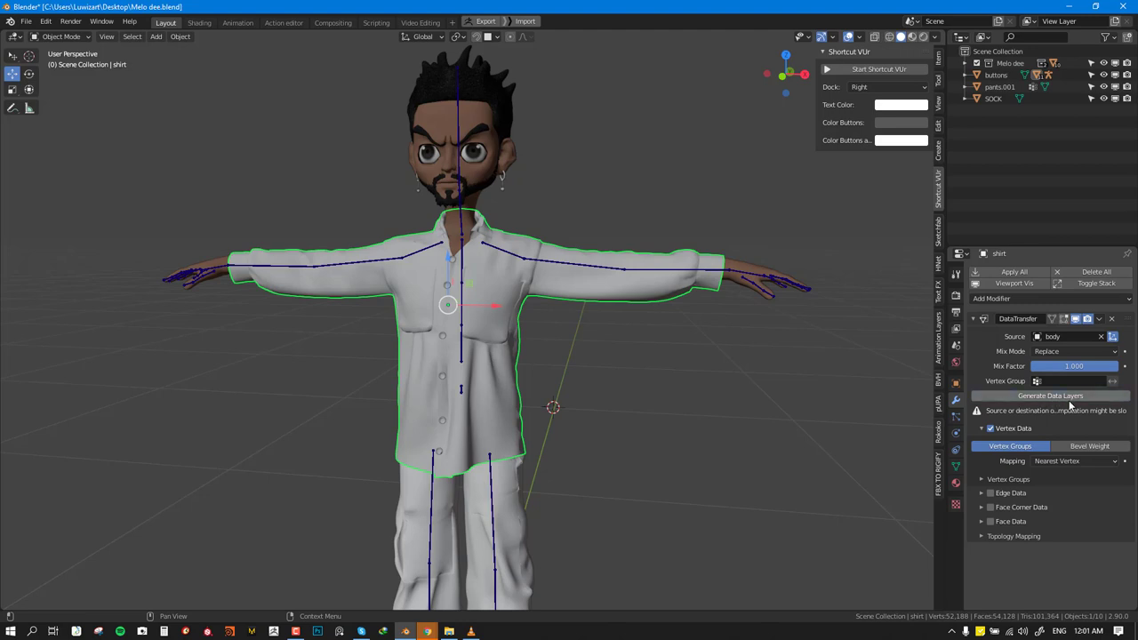
pyautogui.click(1071, 380)
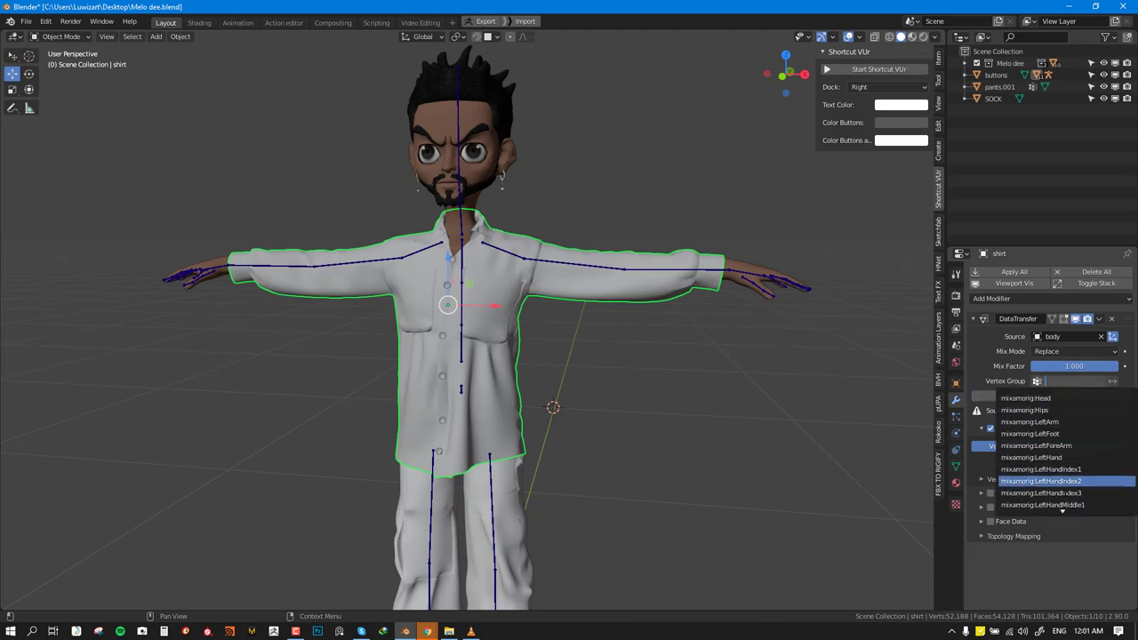
pyautogui.scroll(-3)
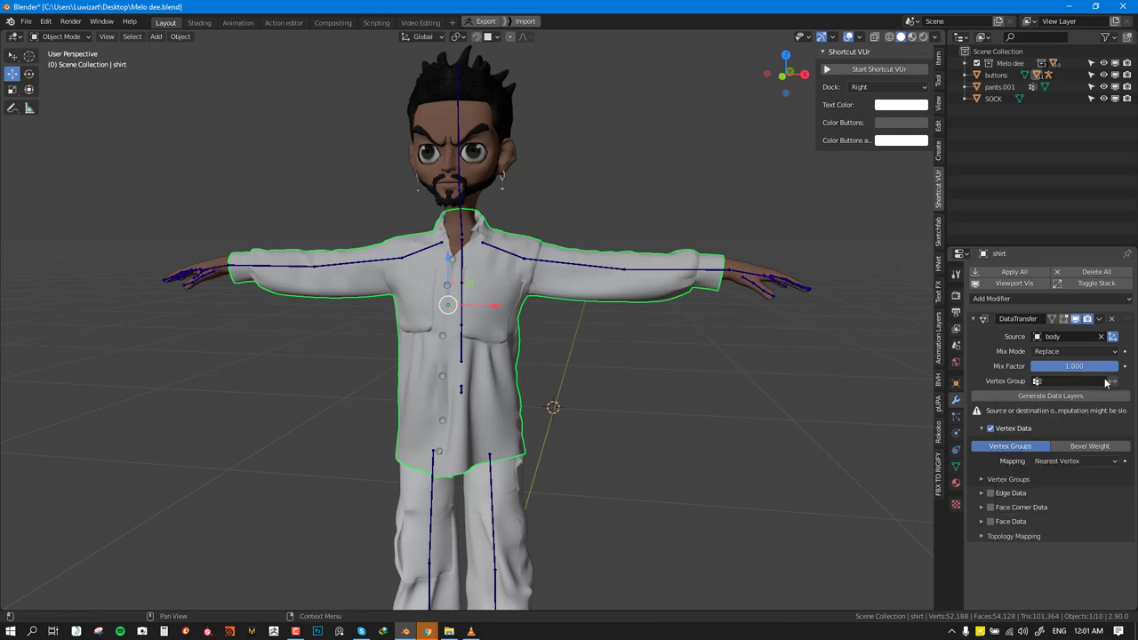
pyautogui.click(1099, 318)
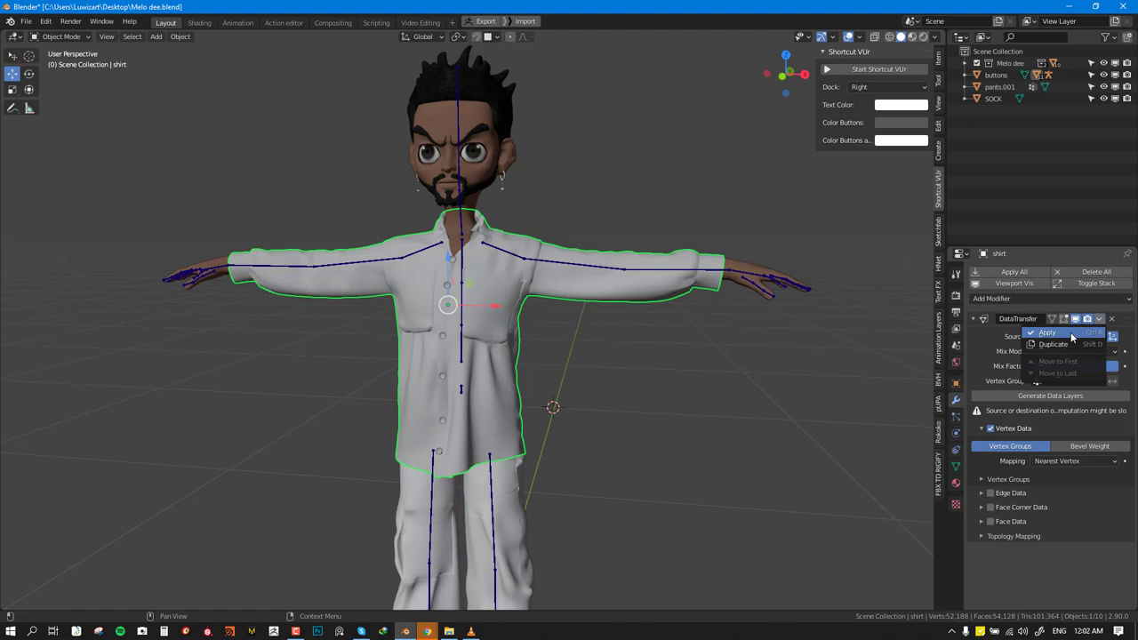
pyautogui.click(1047, 331)
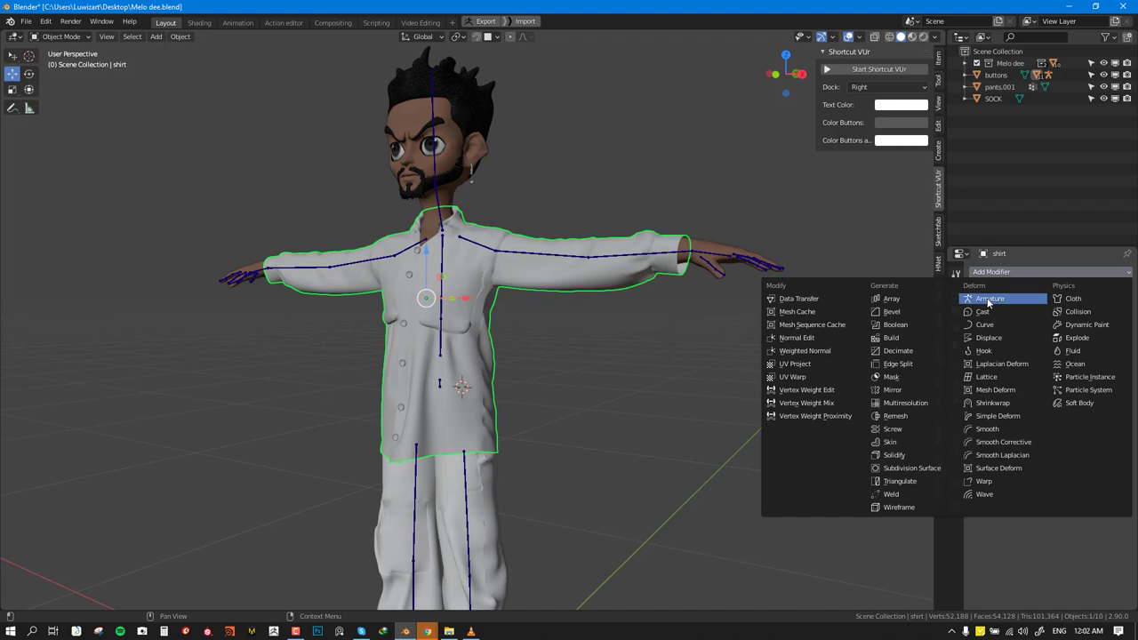
# Step: Add an Armature modifier to the shirt with Object set to Melo -rig
pyautogui.click(989, 297)
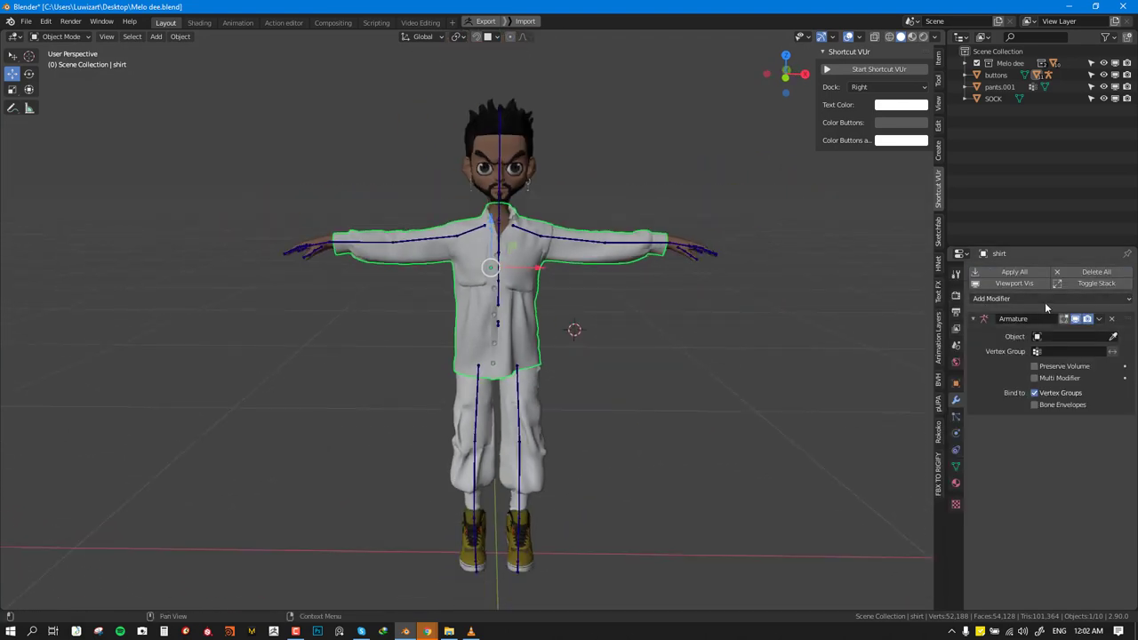
pyautogui.click(1071, 336)
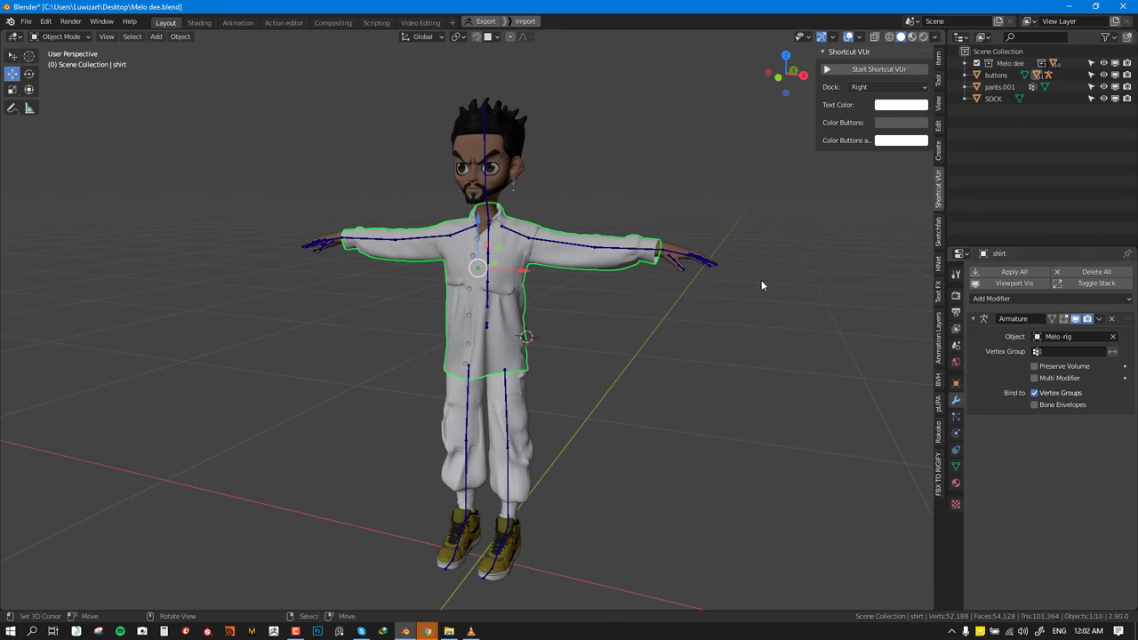
pyautogui.click(1033, 365)
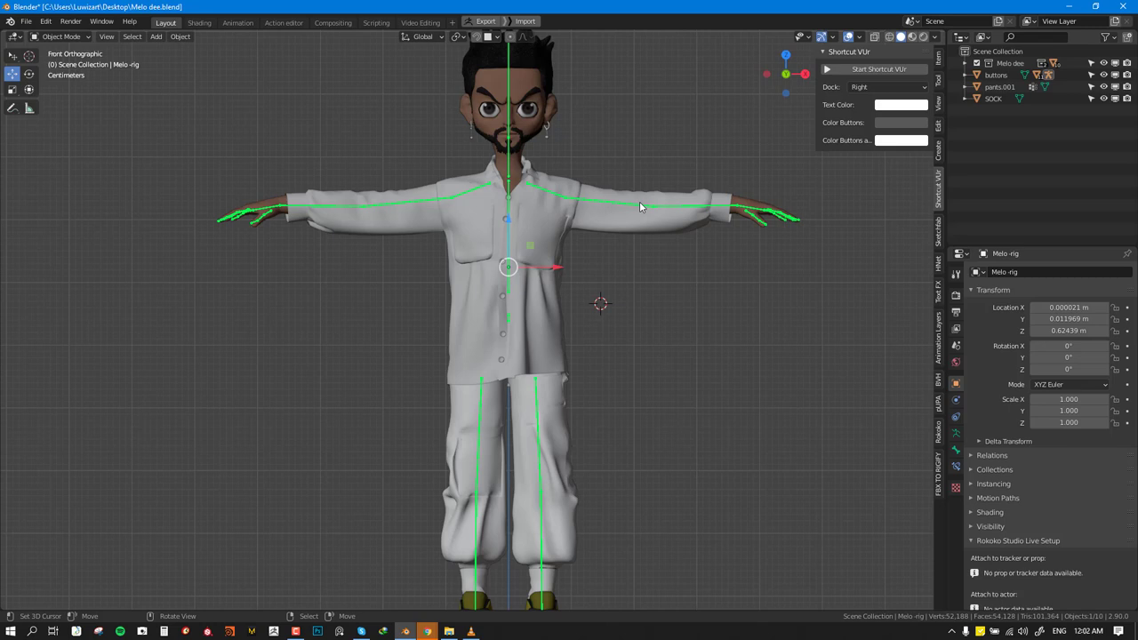
# Step: Switch the rig to Pose Mode and rotate the left arm bone upward
pyautogui.click(60, 36)
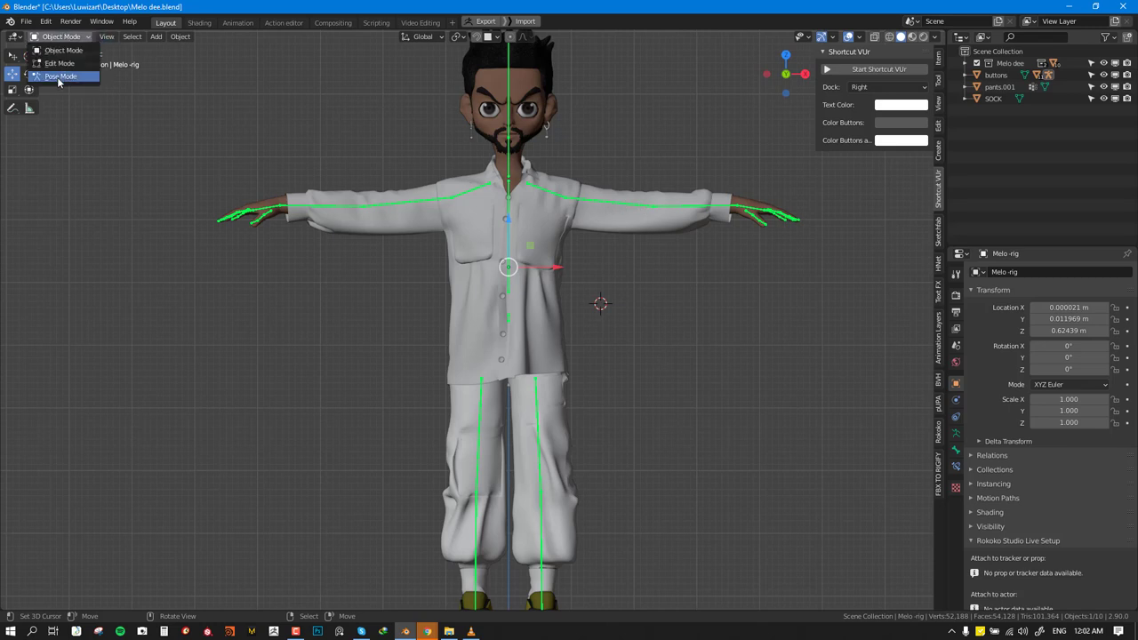
pyautogui.click(60, 75)
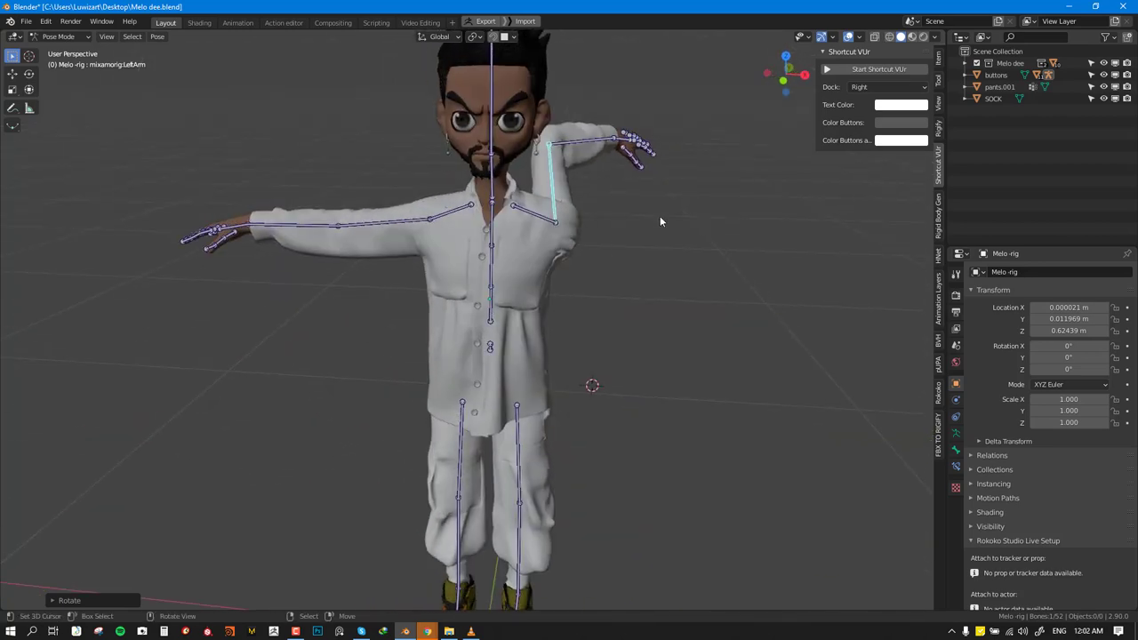
pyautogui.moveTo(663, 222); pyautogui.dragTo(666, 337)
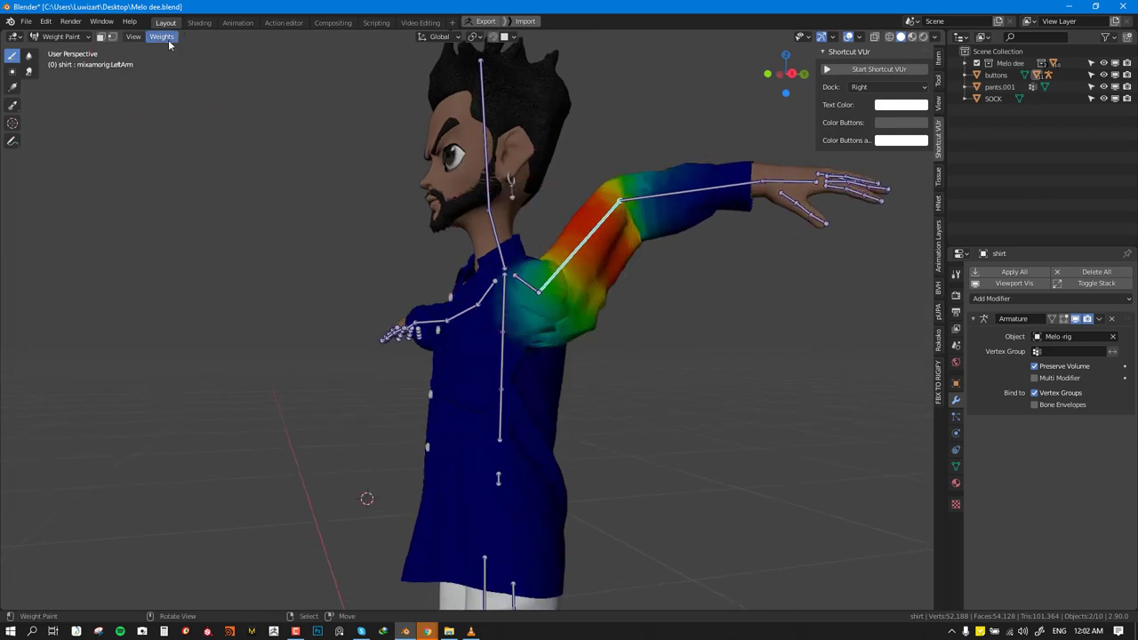
# Step: Apply Weights > Smooth to the shirt's LeftArm vertex weights
pyautogui.click(162, 37)
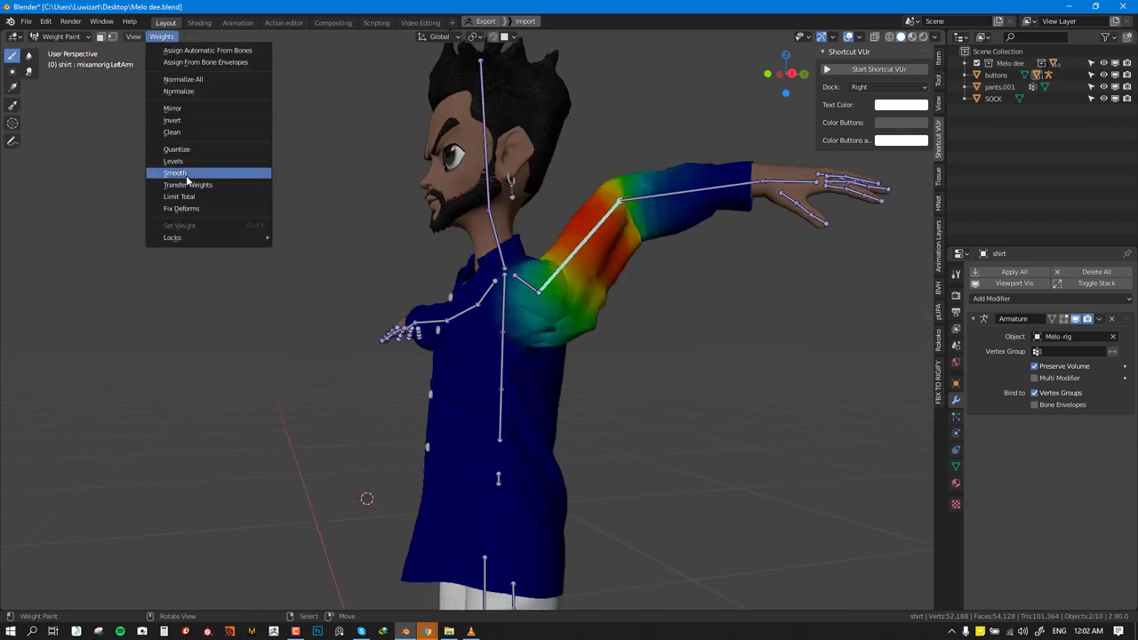
pyautogui.click(176, 173)
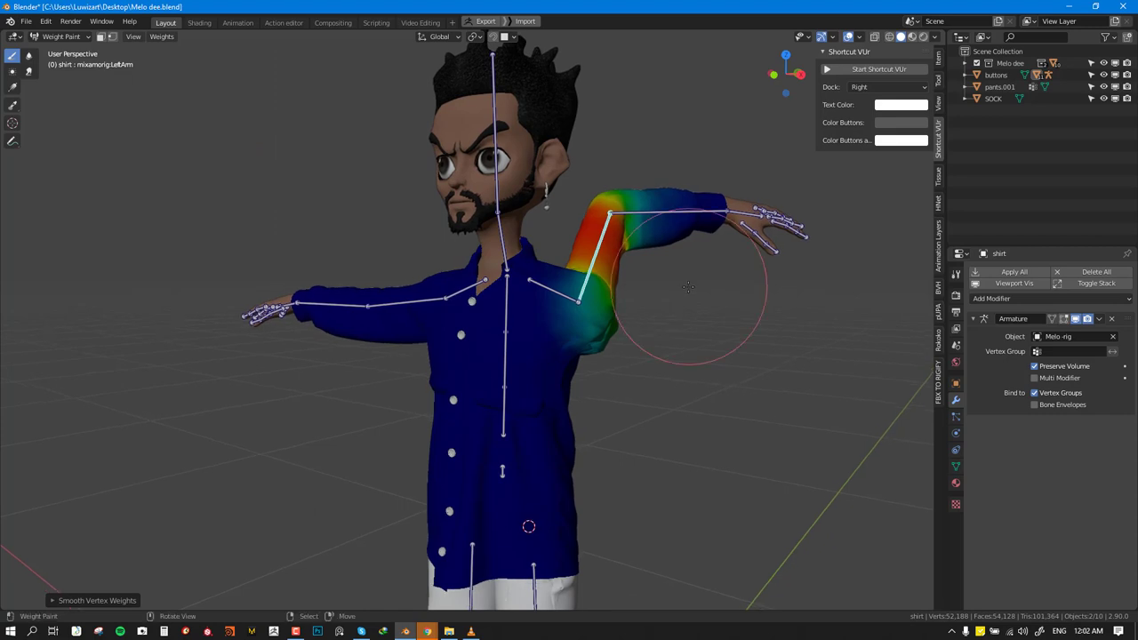
# Step: Raise the Smooth Vertex Weights factor to 0.970 through Adjust Last Operation
pyautogui.click(45, 21)
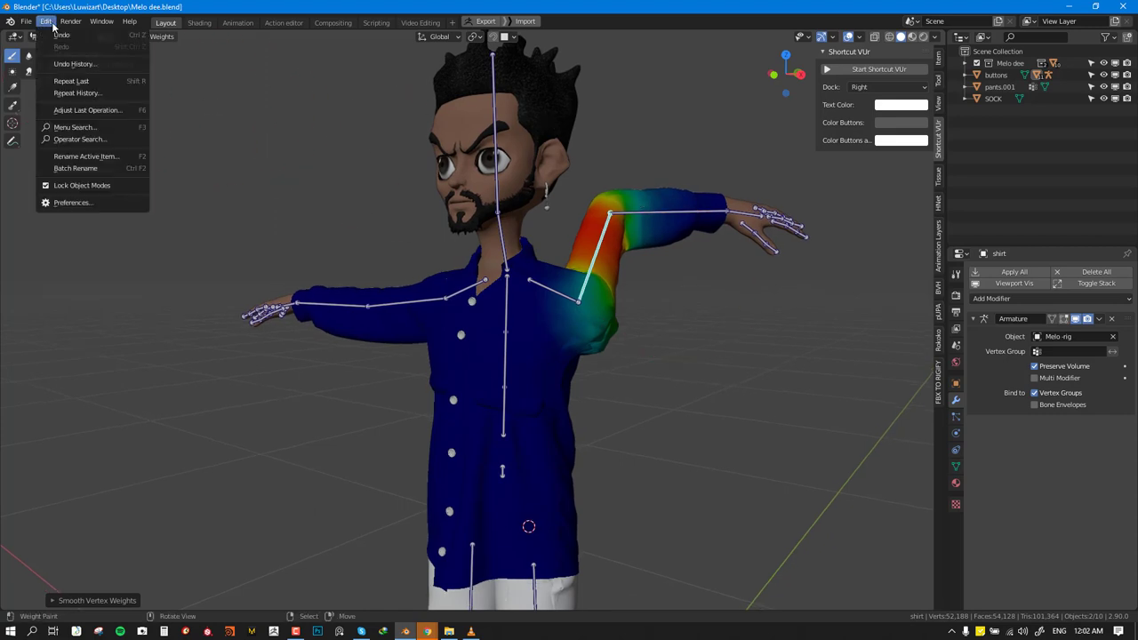
pyautogui.click(87, 109)
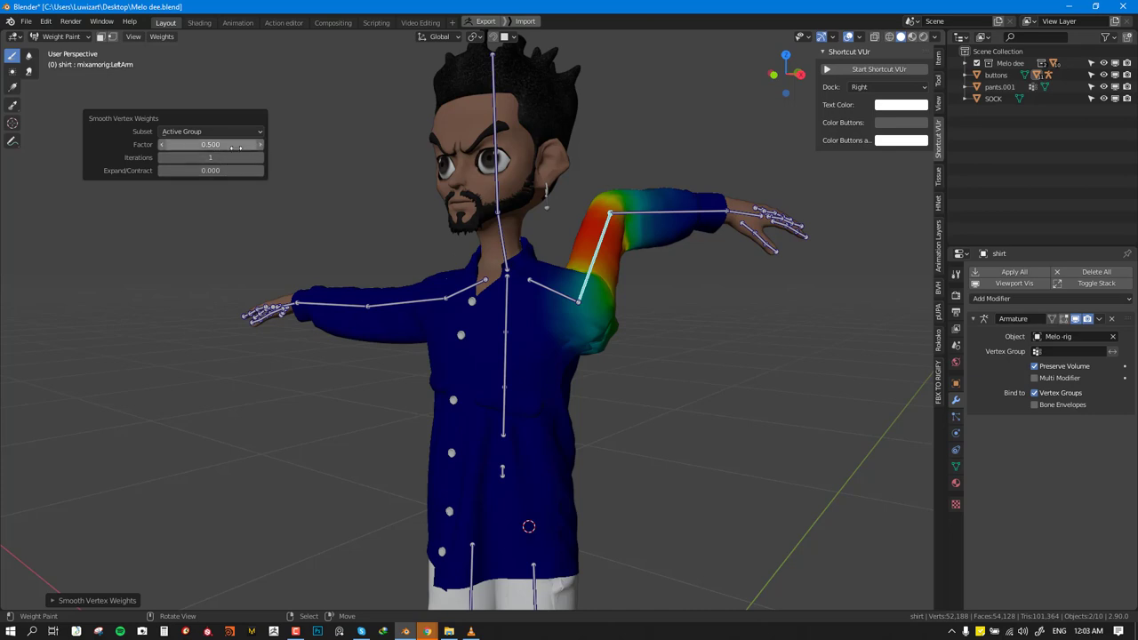
pyautogui.moveTo(186, 144); pyautogui.dragTo(222, 144)
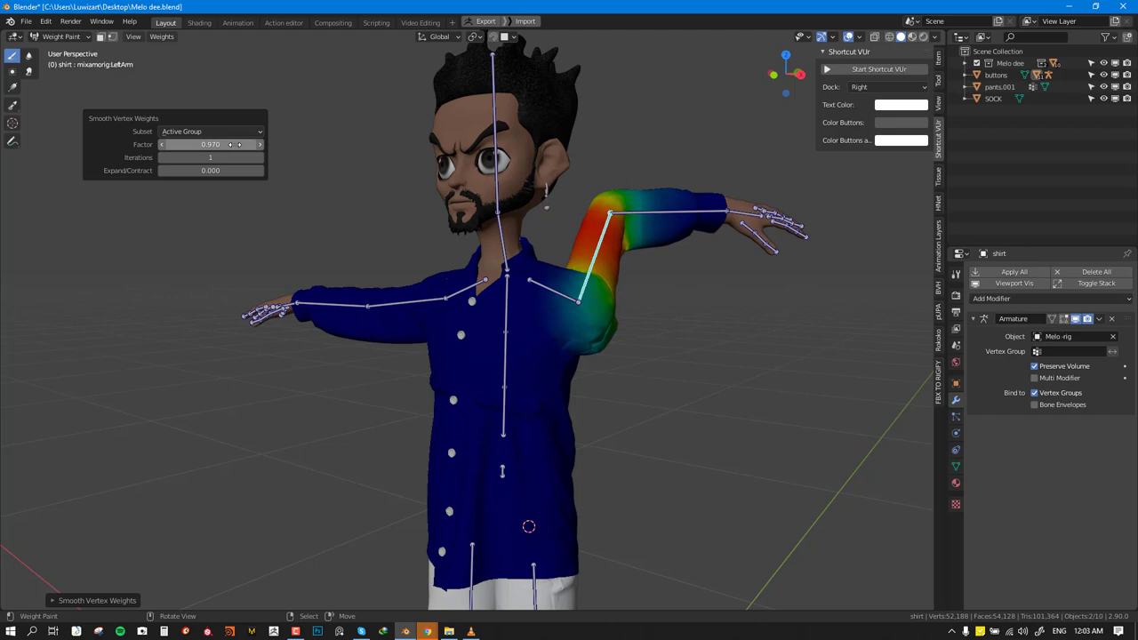
pyautogui.click(46, 21)
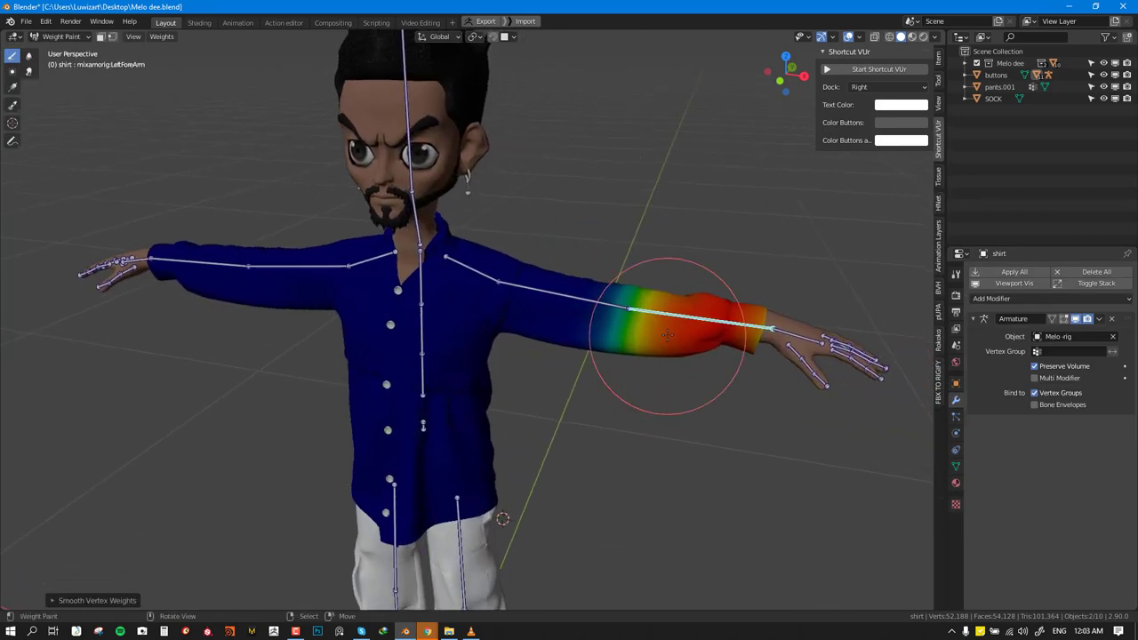
pyautogui.moveTo(422, 324)
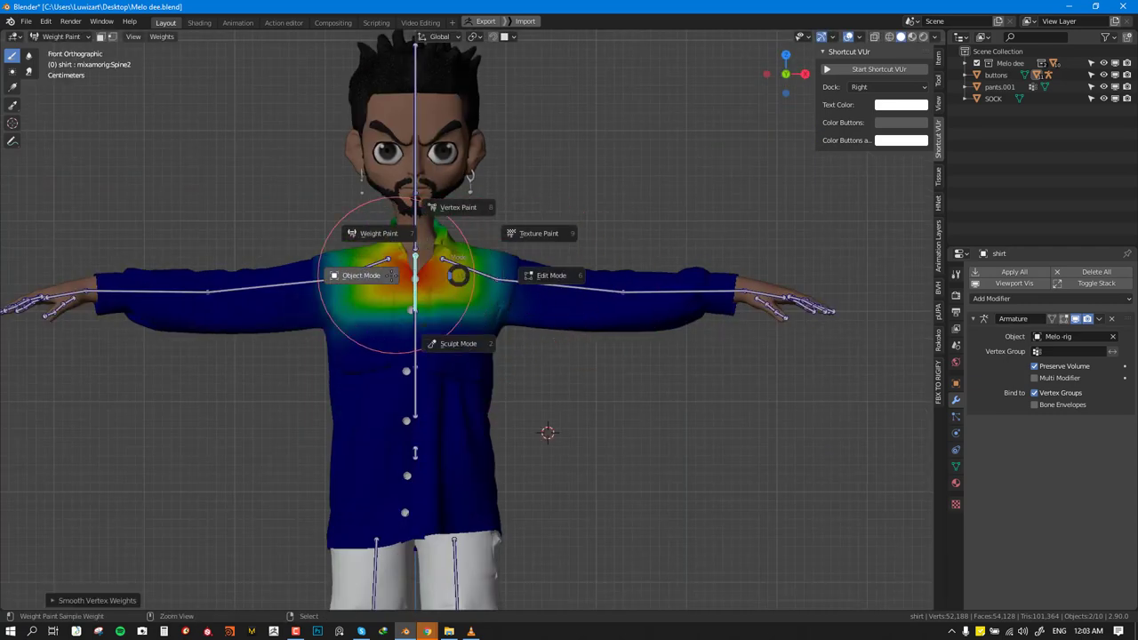
# Step: In Object Mode, clear the shirt's parent and add a new Armature modifier
pyautogui.click(361, 275)
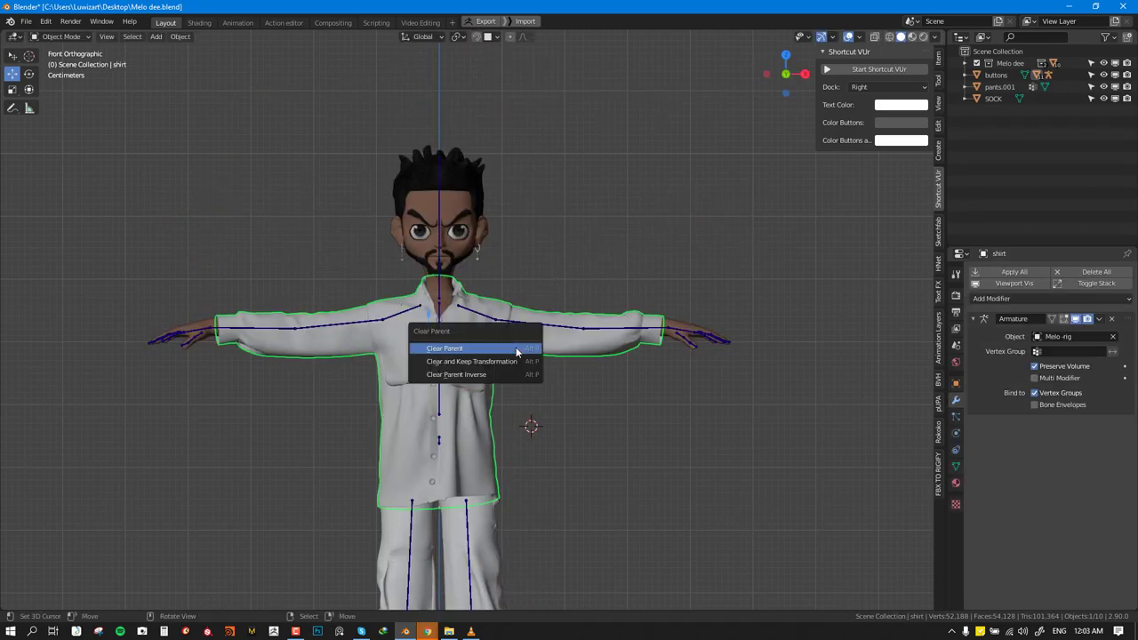
pyautogui.click(444, 347)
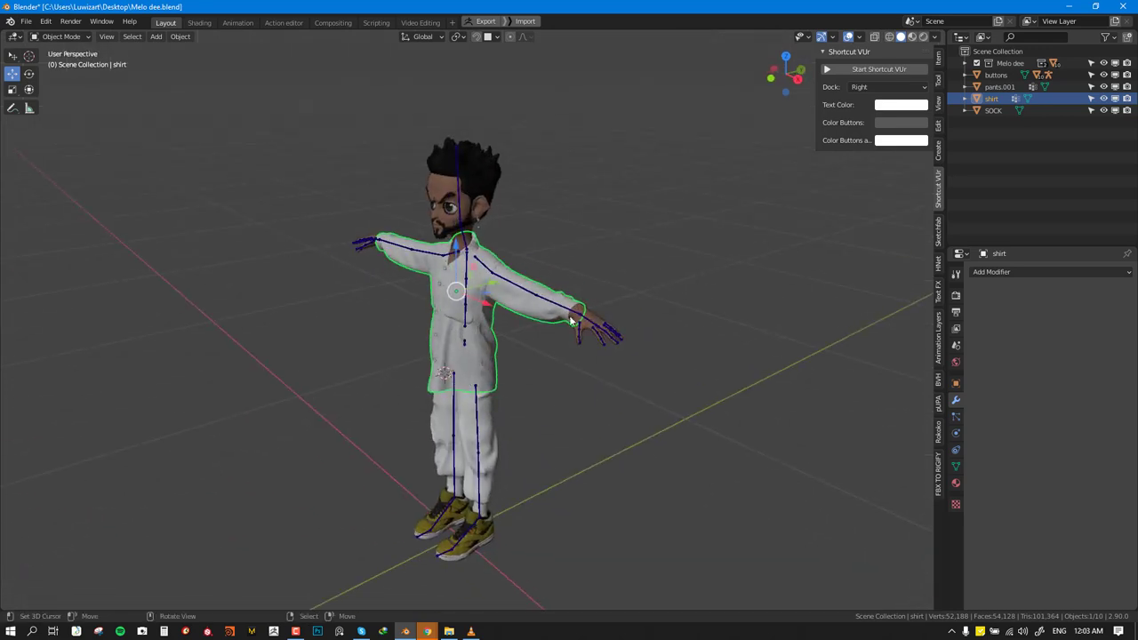
pyautogui.moveTo(561, 321)
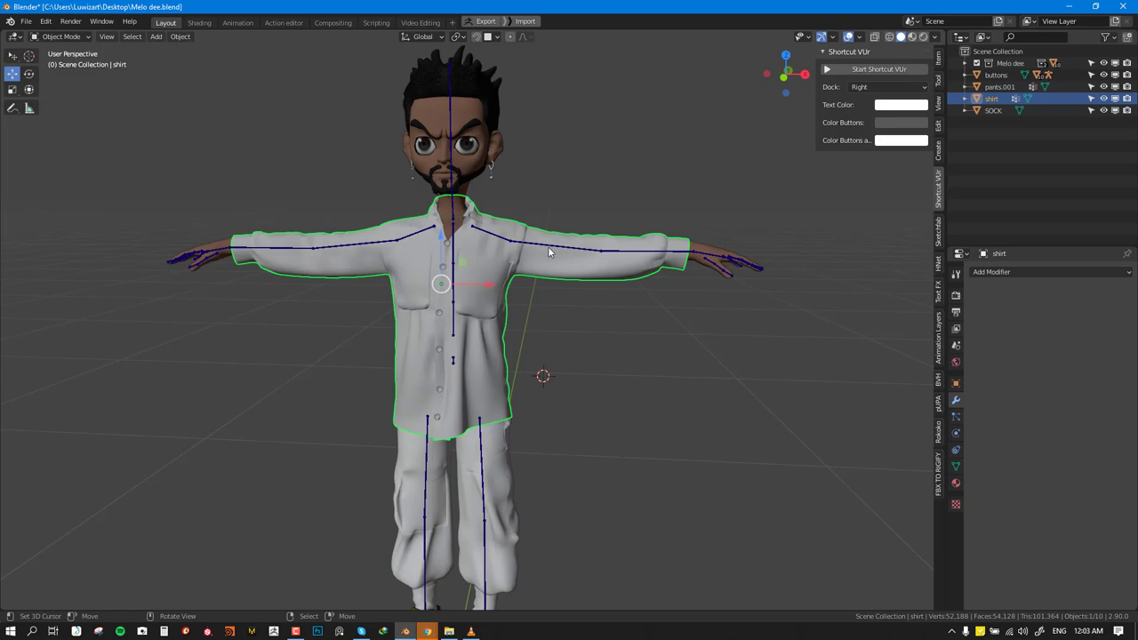
pyautogui.moveTo(560, 257)
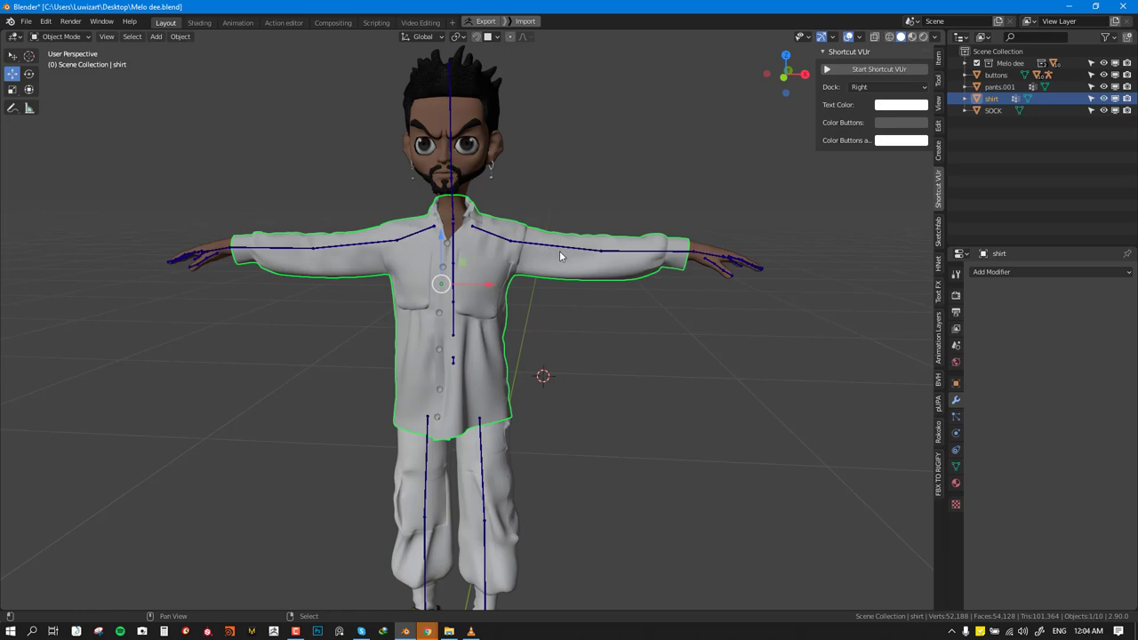
pyautogui.moveTo(564, 251)
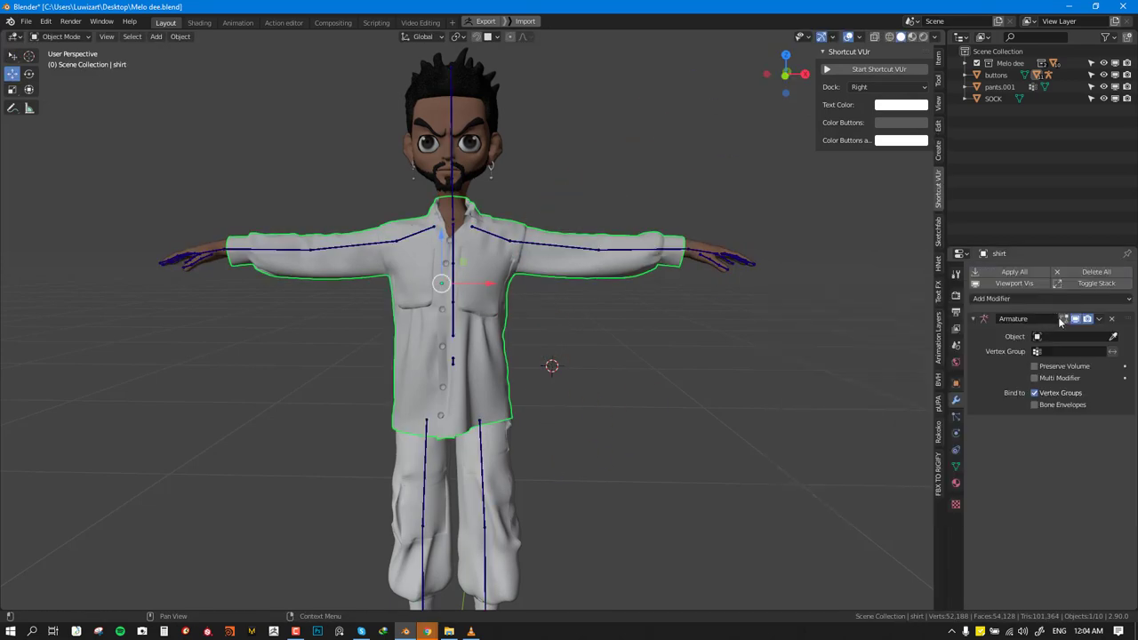
pyautogui.click(1071, 336)
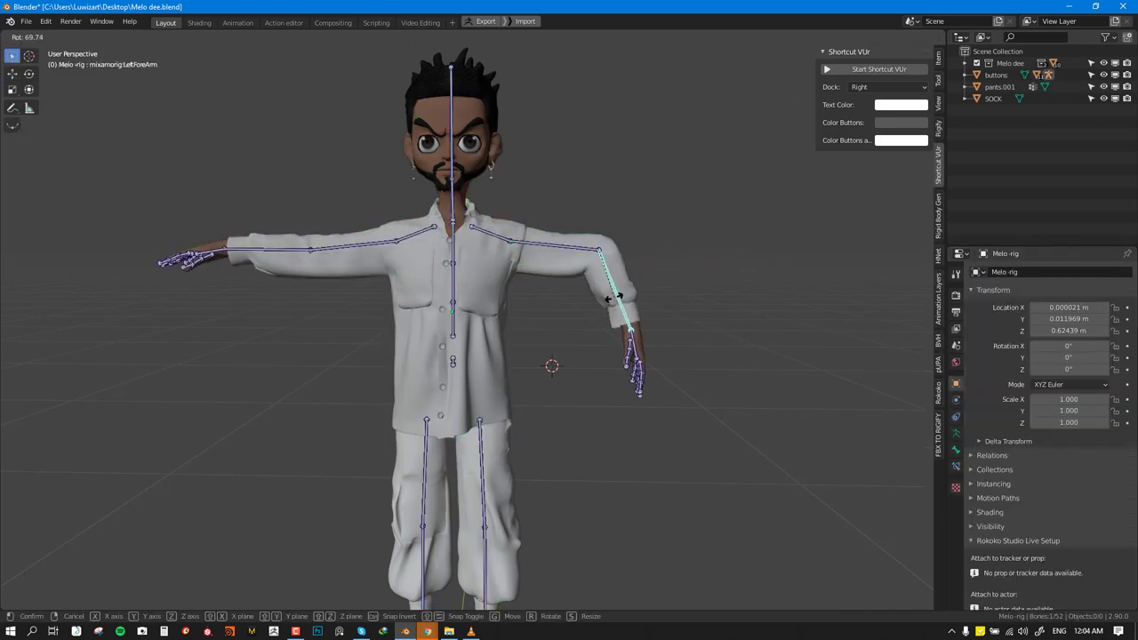
pyautogui.moveTo(551, 227)
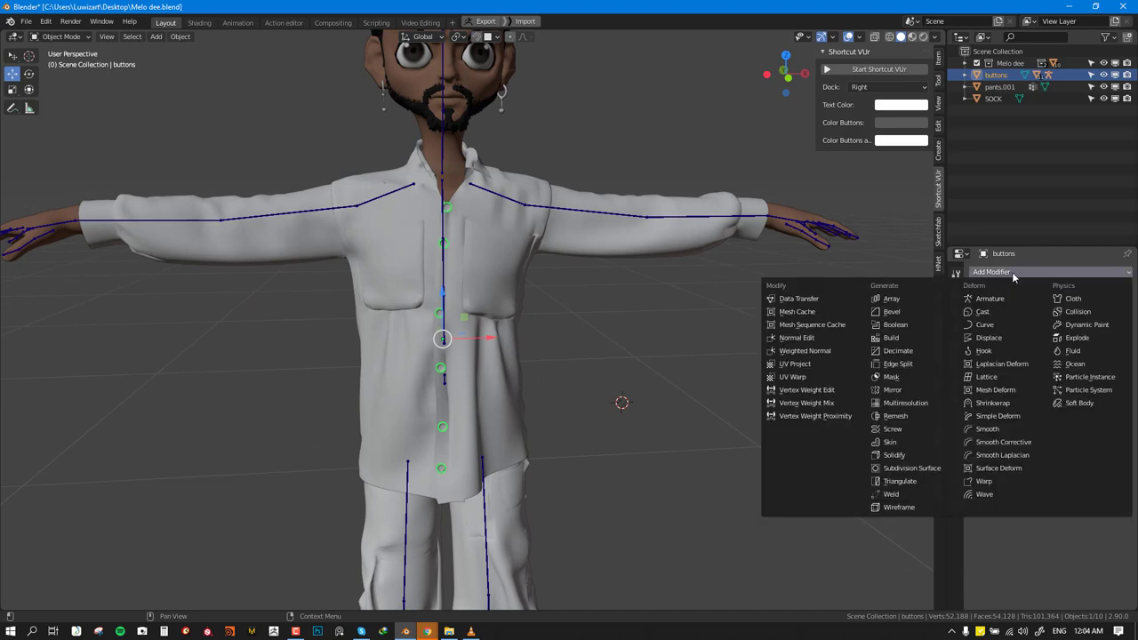
pyautogui.moveTo(798, 298)
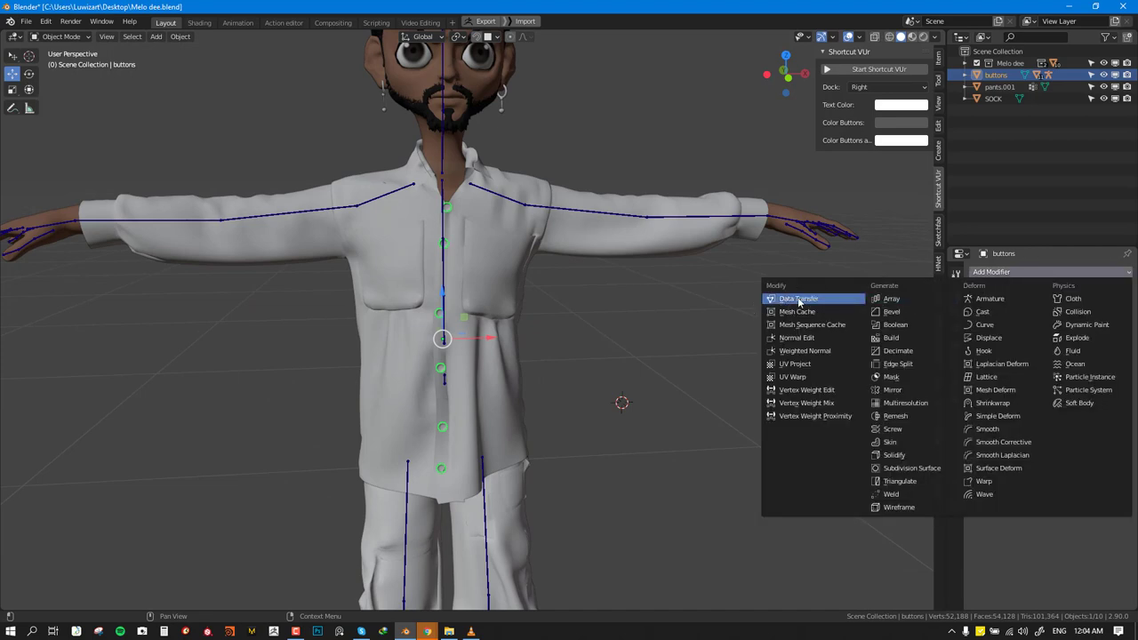
# Step: Add a Data Transfer modifier to the buttons sourcing the shirt's vertex groups, then generate them
pyautogui.click(797, 297)
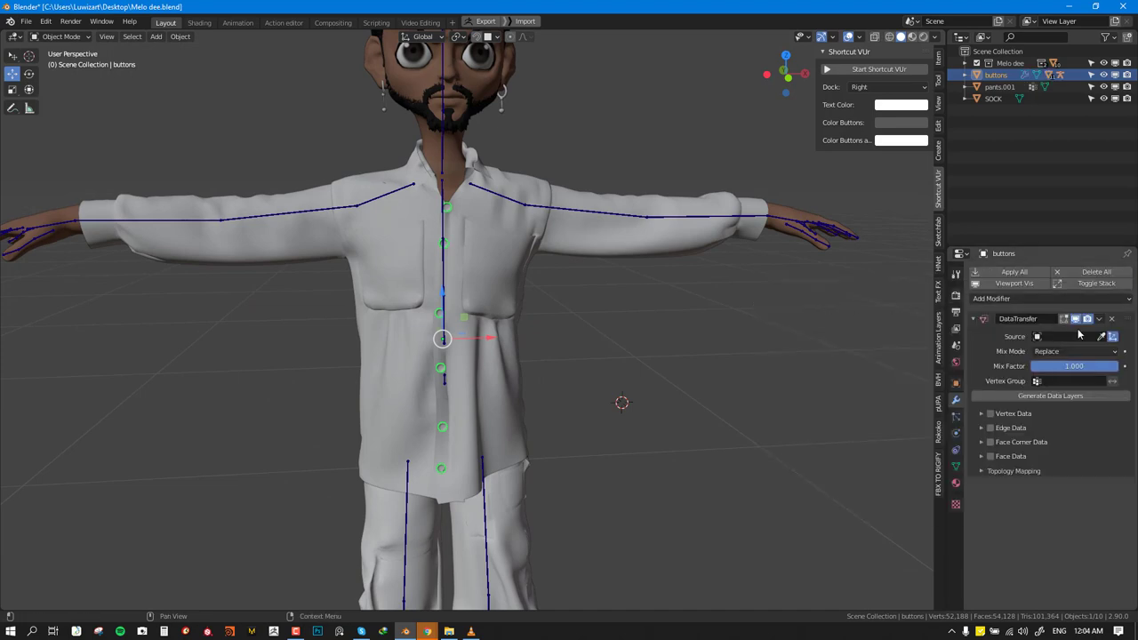
pyautogui.click(1099, 336)
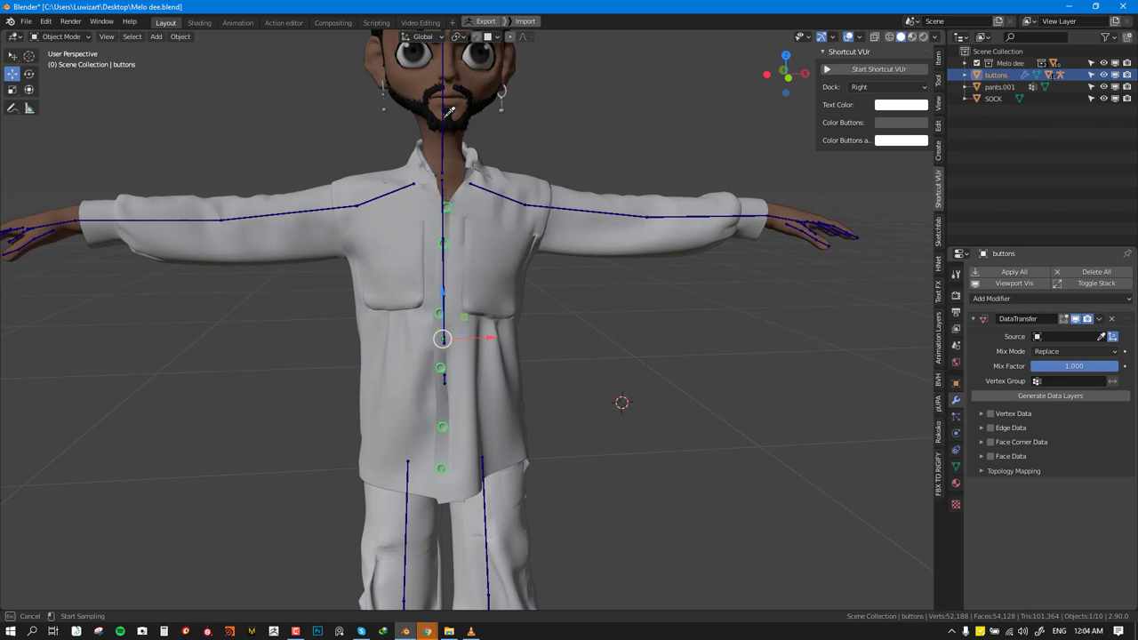
pyautogui.moveTo(447, 155)
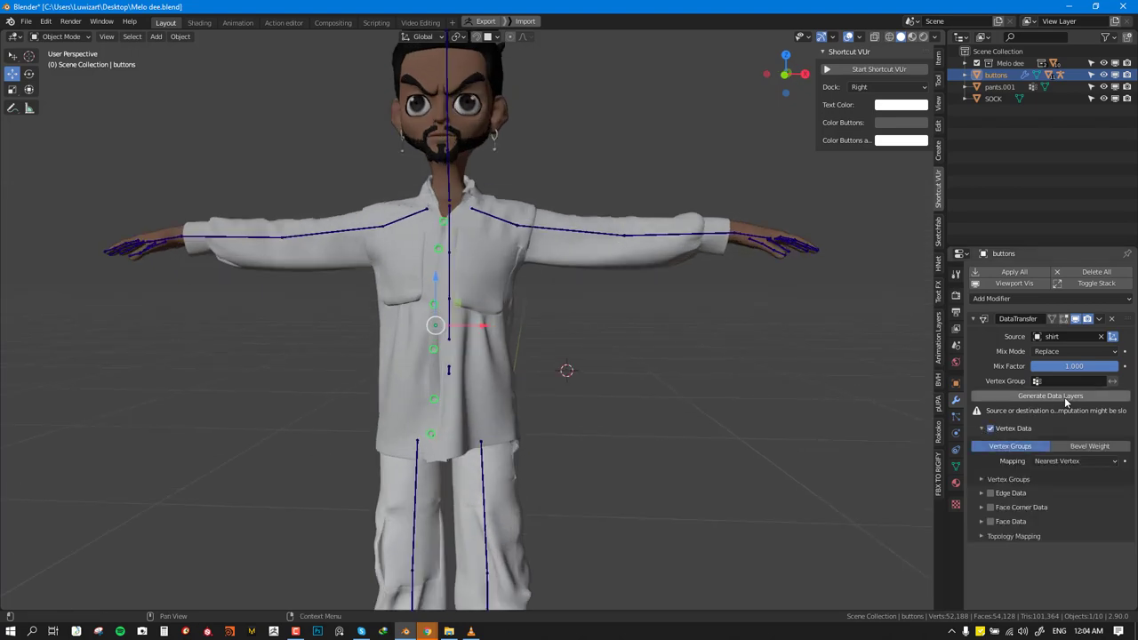
pyautogui.click(1098, 319)
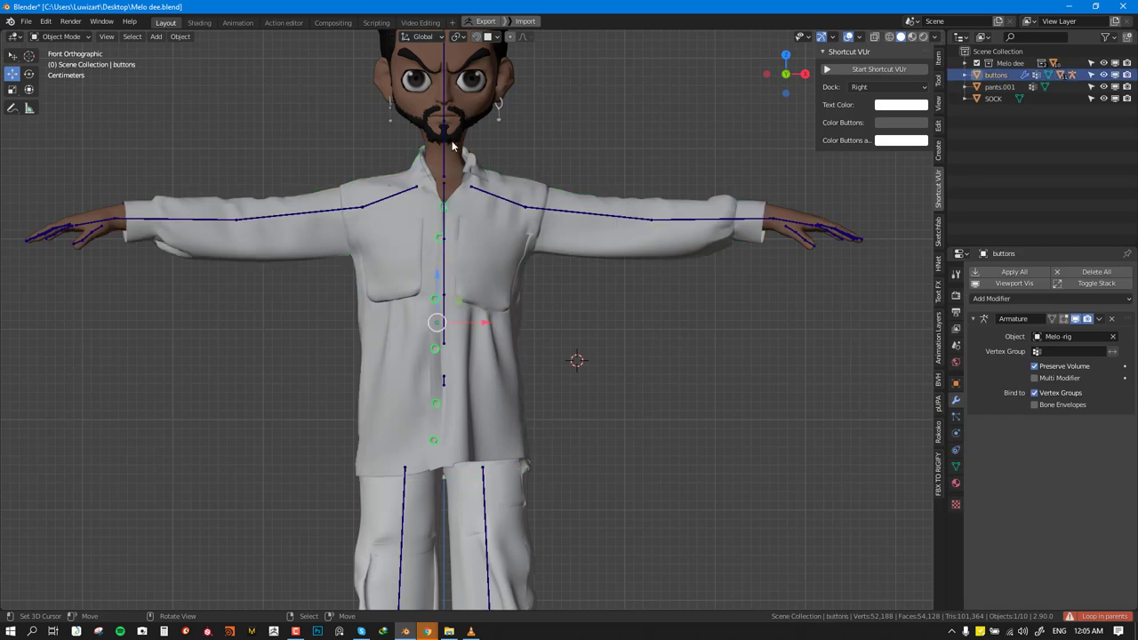
# Step: Parent the buttons to Melo-rig with Ctrl+P using the Object option
pyautogui.press('ctrl+p')
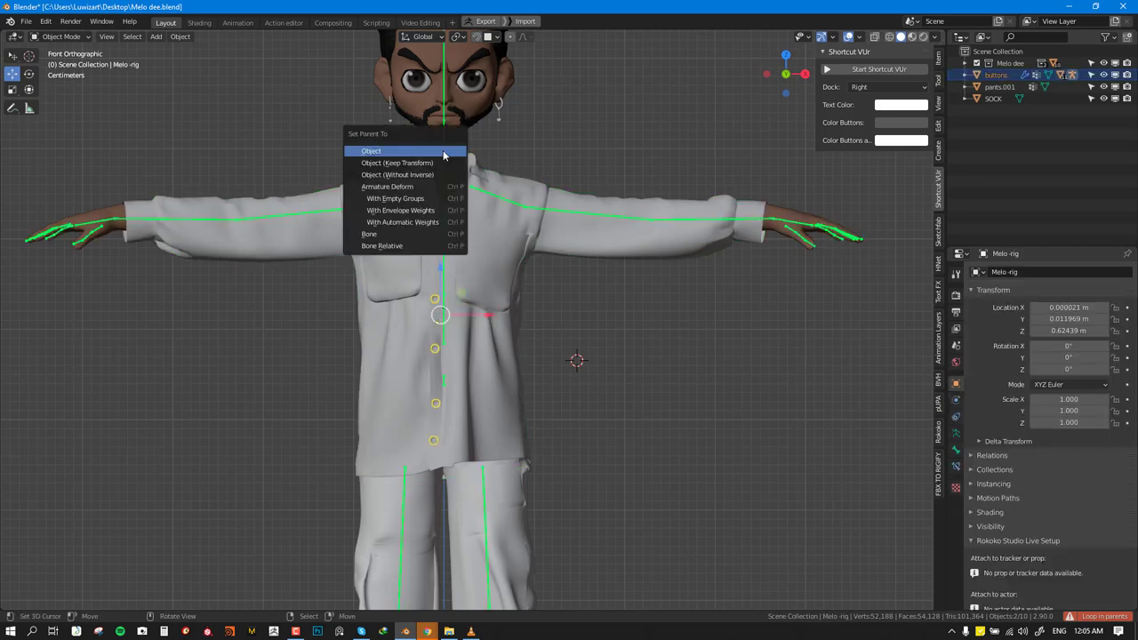
pyautogui.click(371, 150)
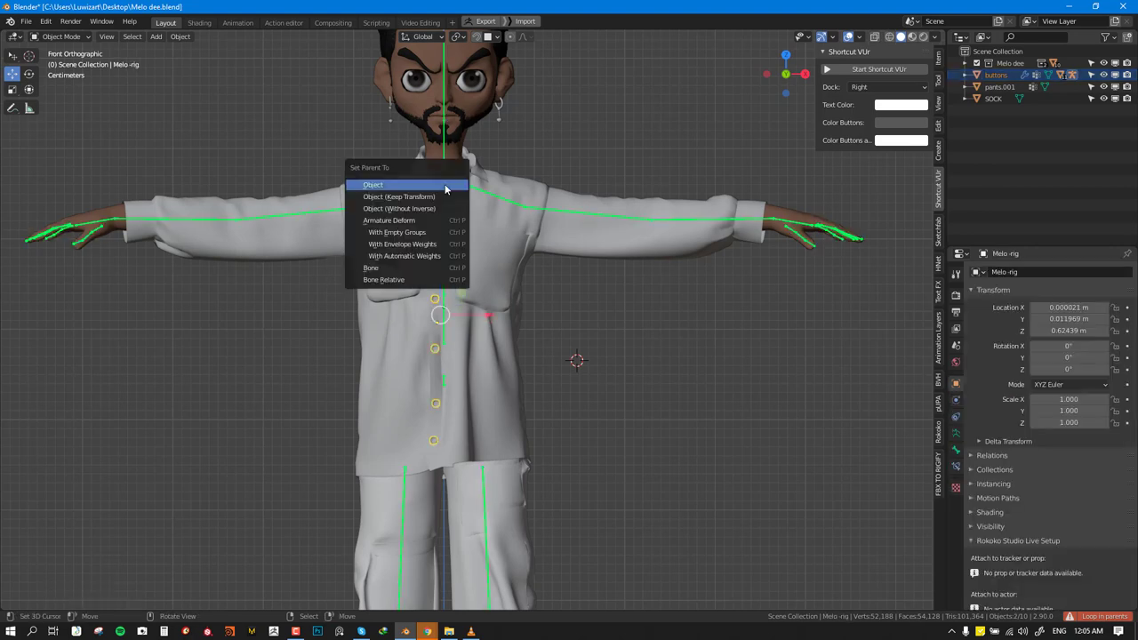
pyautogui.click(372, 184)
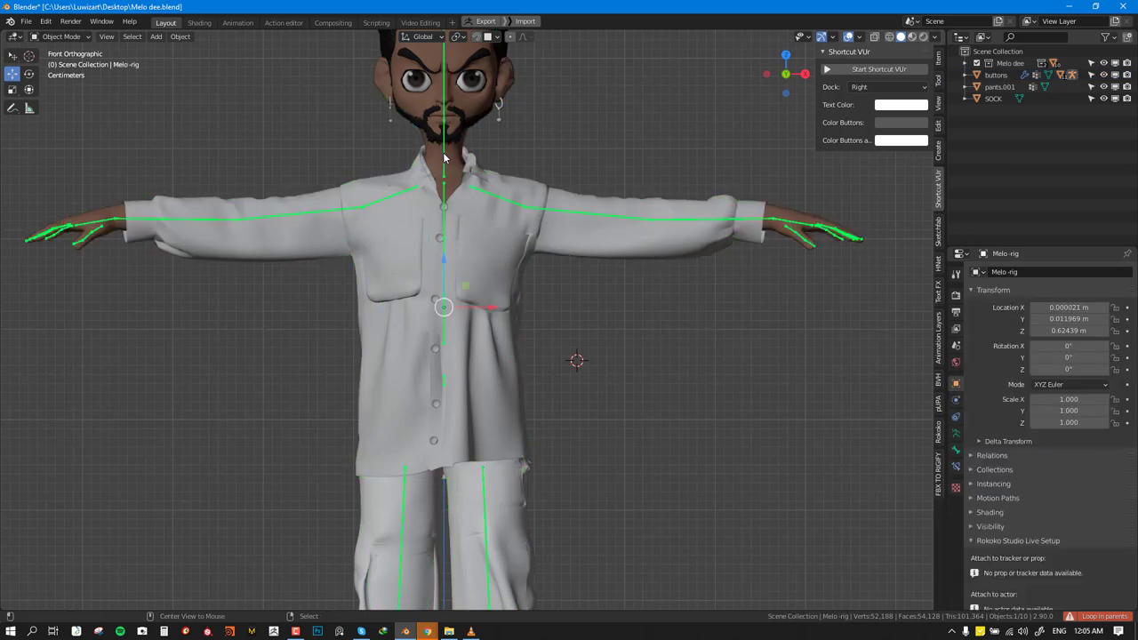
pyautogui.click(995, 74)
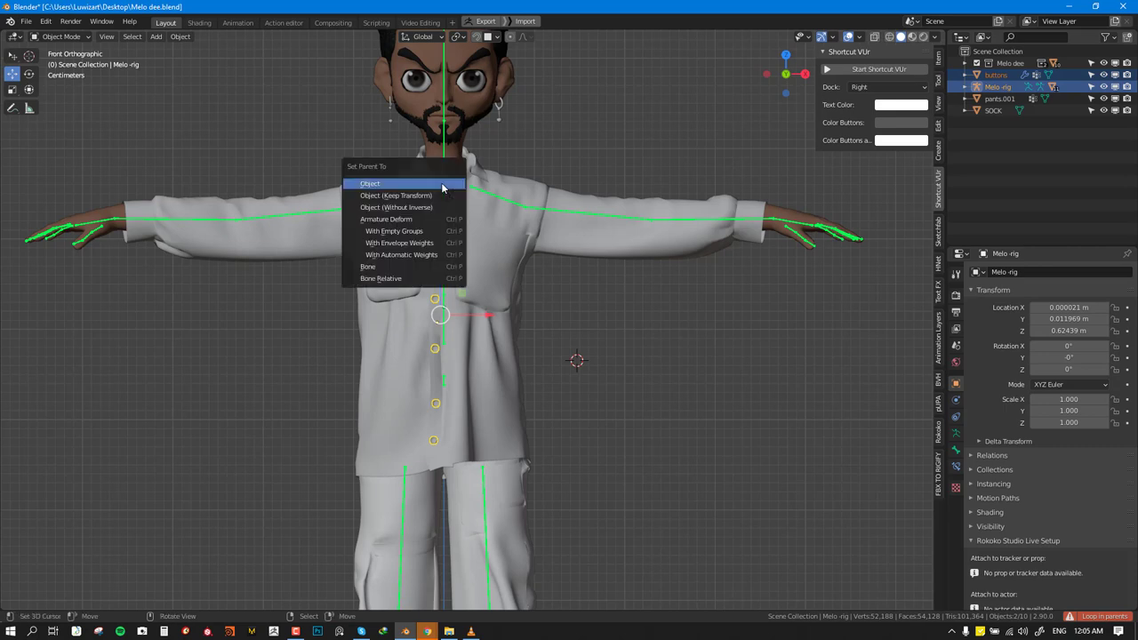
pyautogui.click(370, 183)
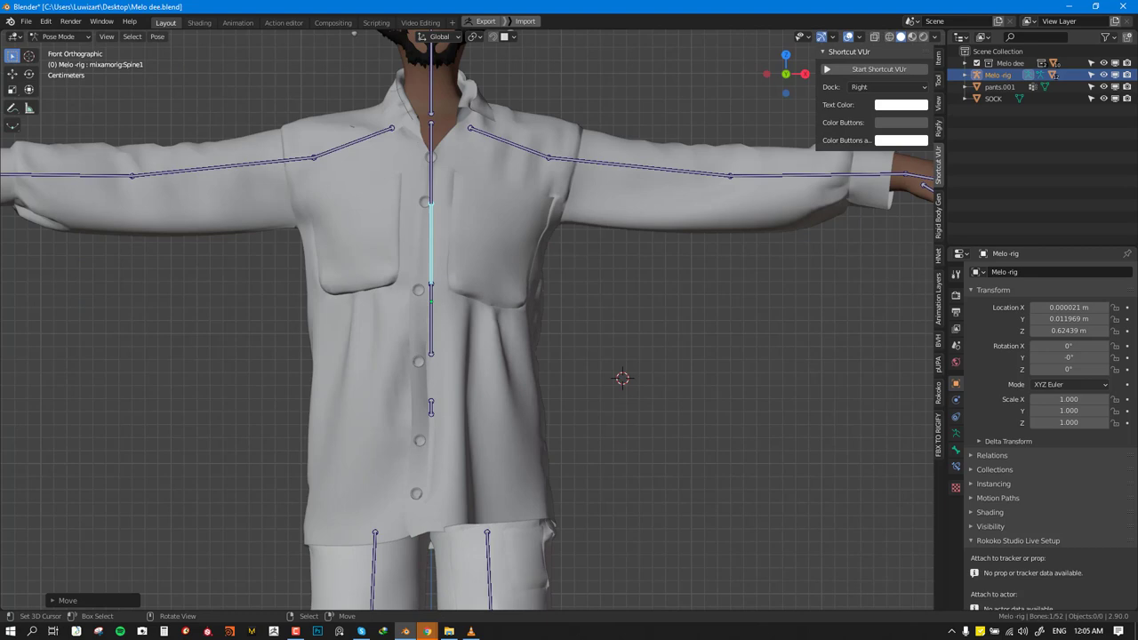
# Step: Leave pose mode and return Melo-rig to object mode
pyautogui.press('Tab')
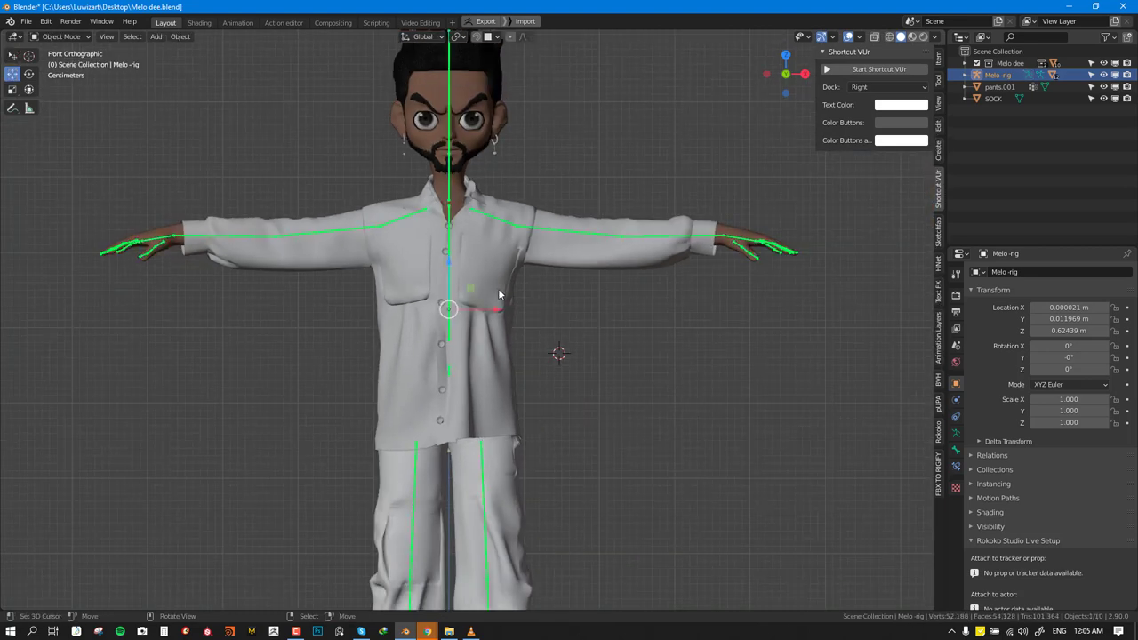